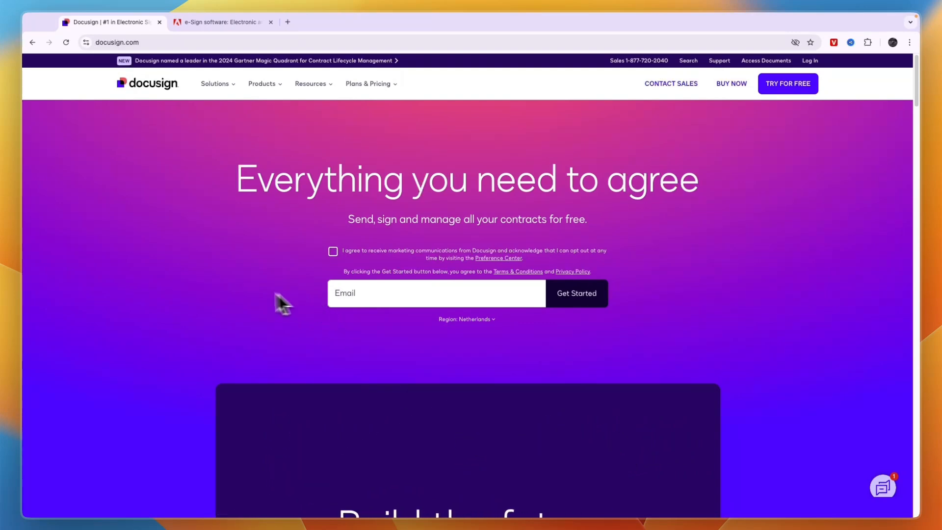
Scroll through the Adobe Acrobat Sign page, then return to the Docusign homepage.
{"action": "left_click", "coordinate": [220, 22]}
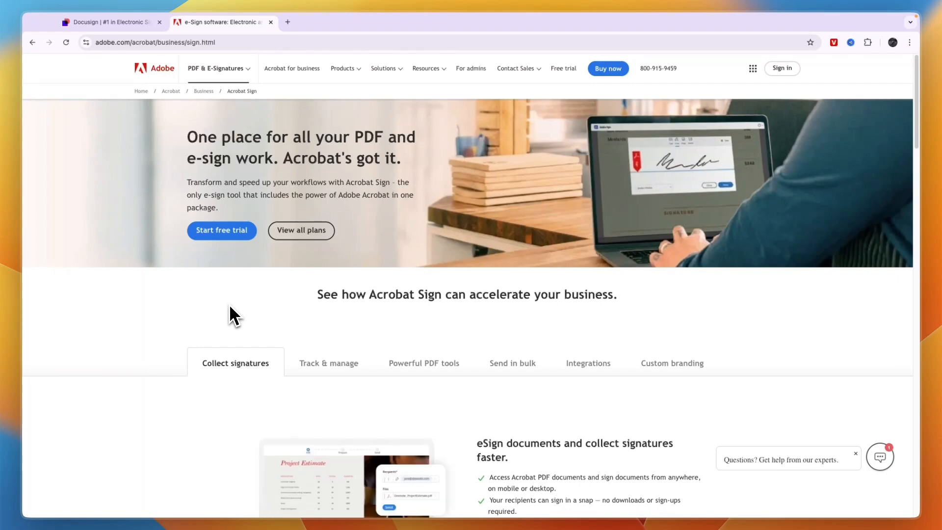
{"action": "scroll", "scroll_direction": "down", "scroll_amount": 3}
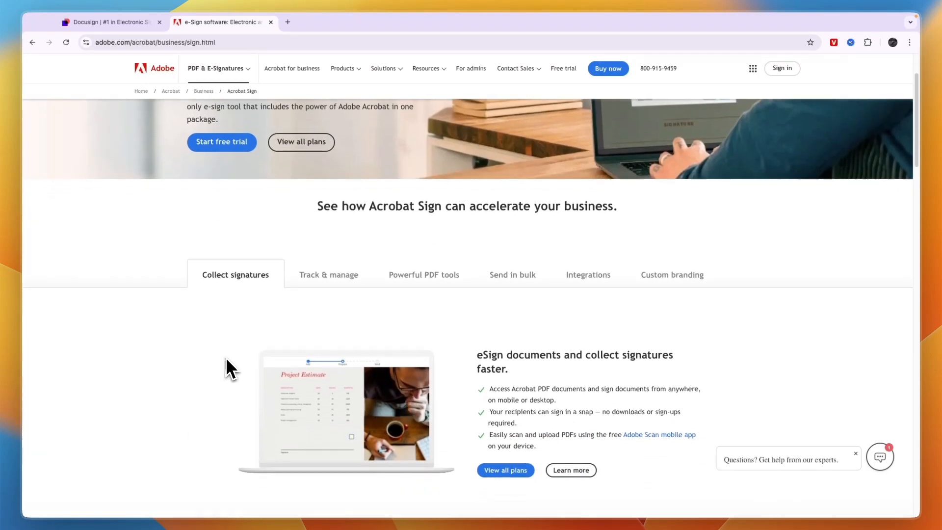
{"action": "scroll", "scroll_direction": "down", "scroll_amount": 3}
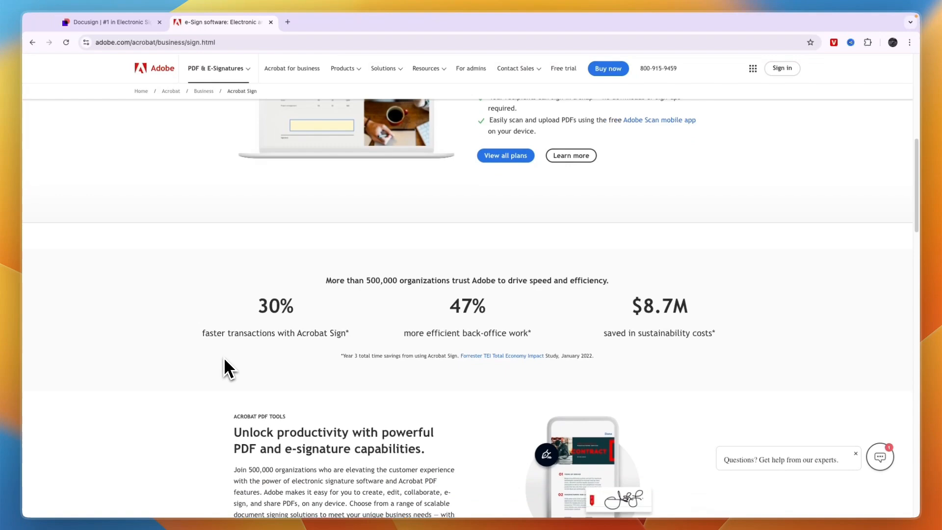
{"action": "scroll", "scroll_direction": "down", "scroll_amount": 3}
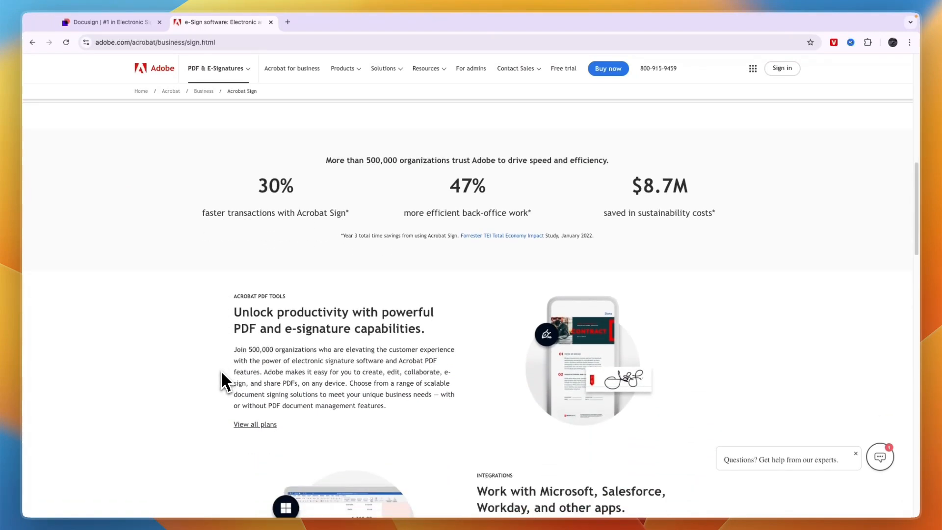
{"action": "scroll", "scroll_direction": "down", "scroll_amount": 3}
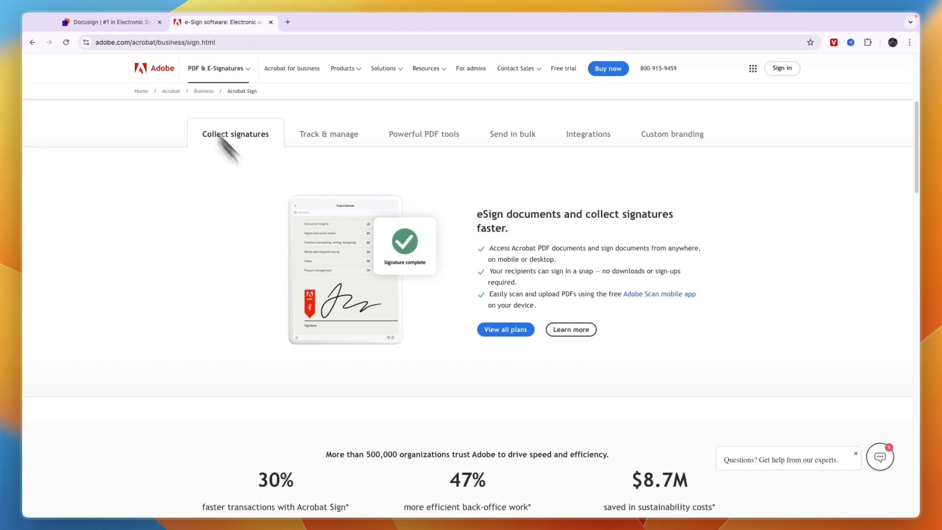
{"action": "left_click", "coordinate": [112, 22]}
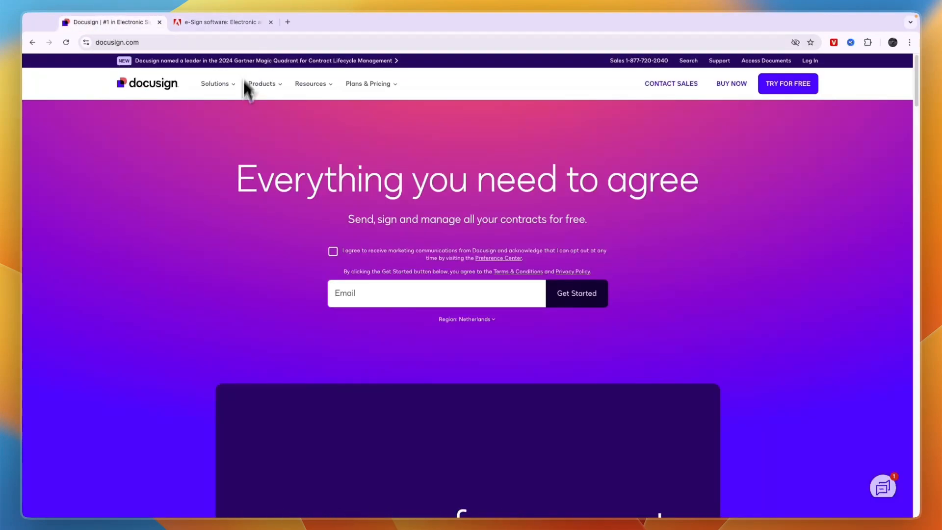
{"action": "mouse_move", "coordinate": [215, 222]}
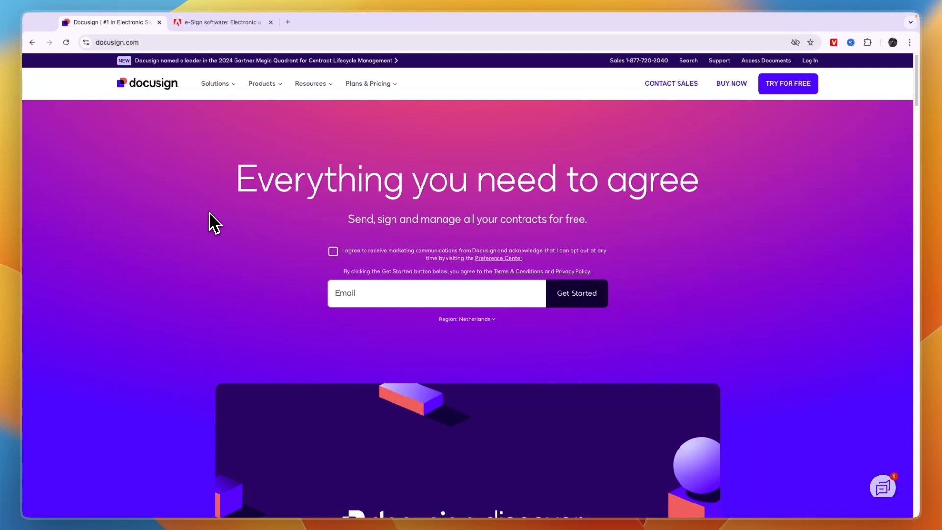
Open Docusign's Products menu, glancing at Adobe's page before returning to it.
{"action": "left_click", "coordinate": [262, 83]}
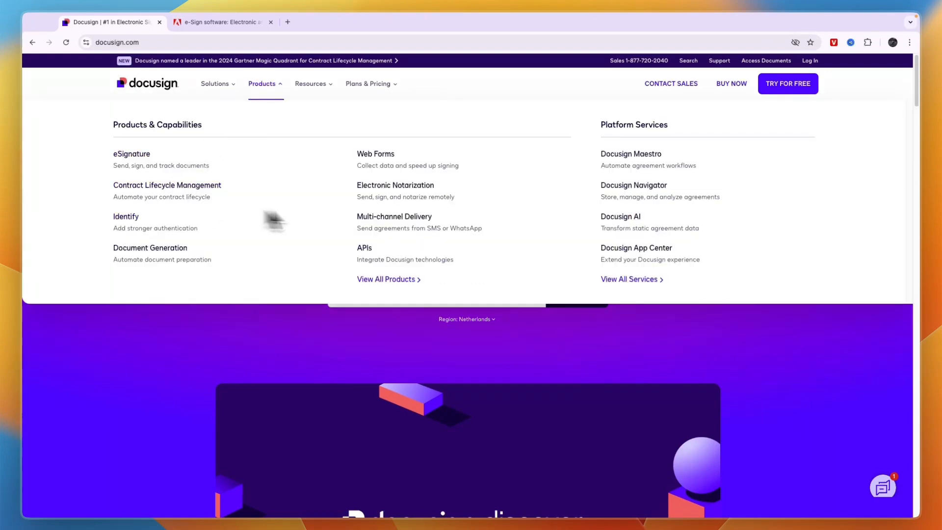
{"action": "mouse_move", "coordinate": [246, 203]}
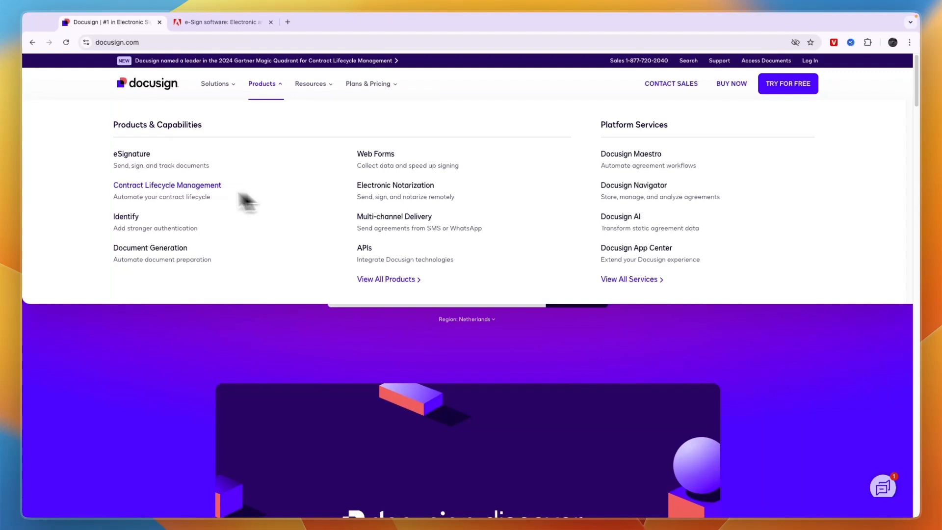
{"action": "mouse_move", "coordinate": [132, 154]}
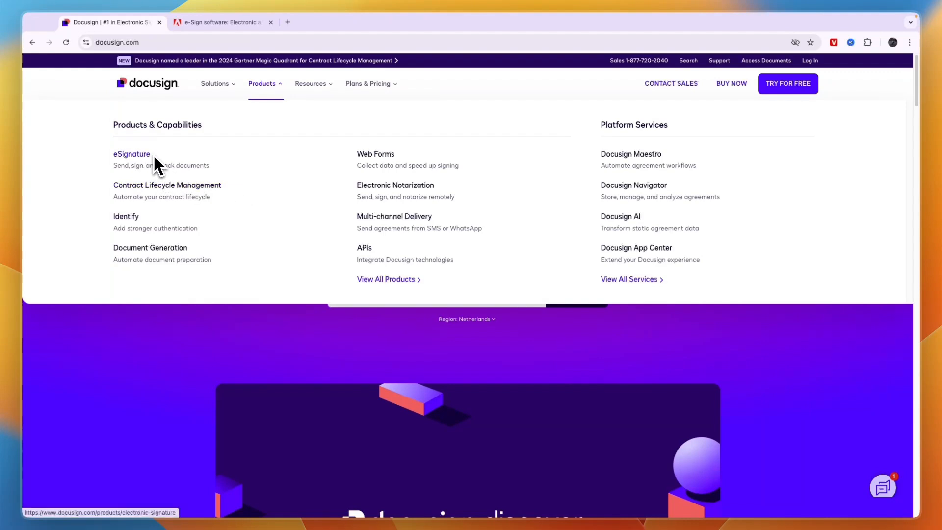
{"action": "left_click", "coordinate": [221, 22]}
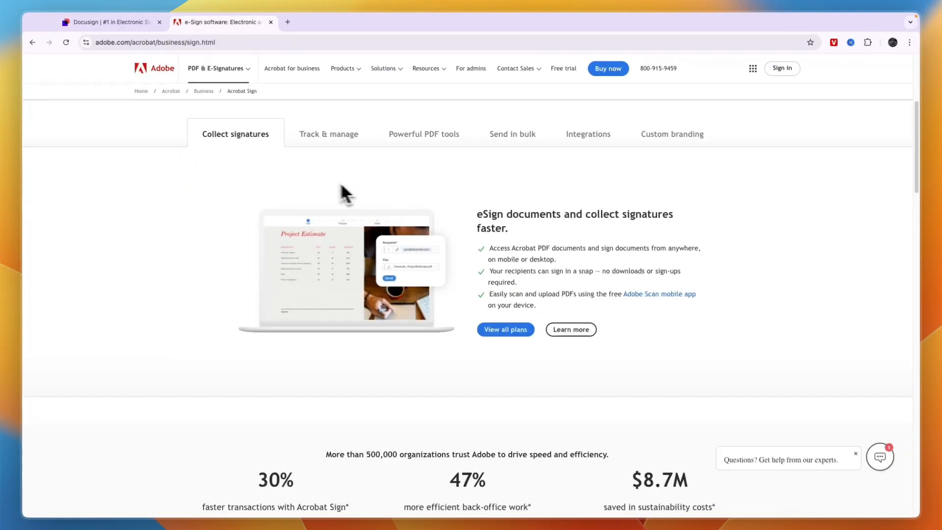
{"action": "left_click", "coordinate": [112, 22]}
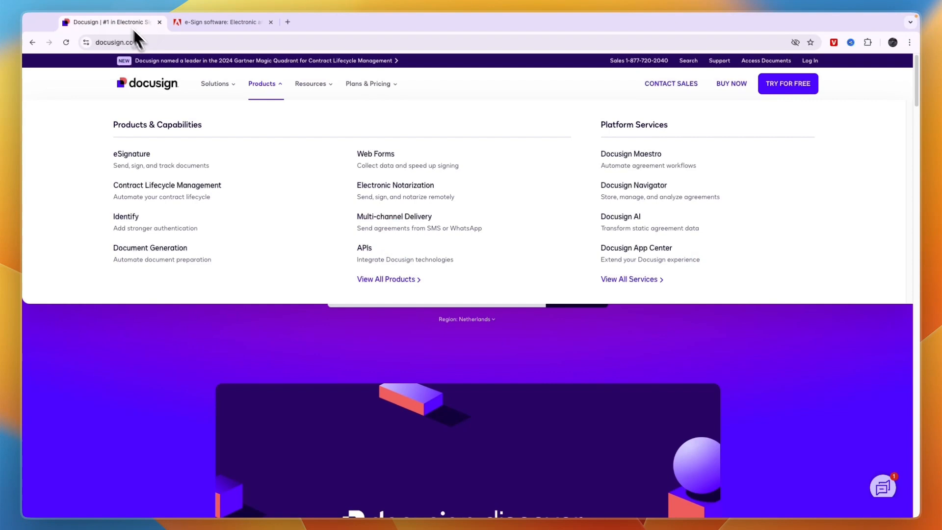
{"action": "mouse_move", "coordinate": [184, 171]}
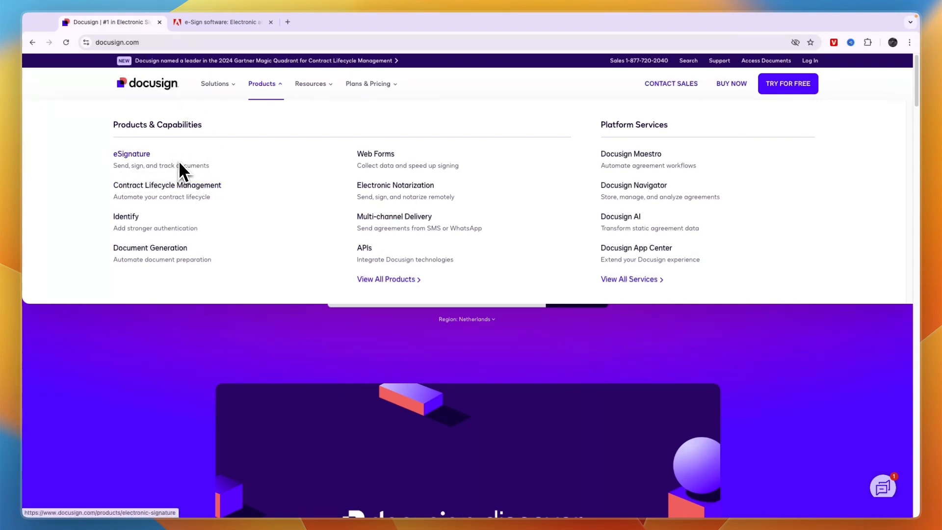
{"action": "mouse_move", "coordinate": [167, 185]}
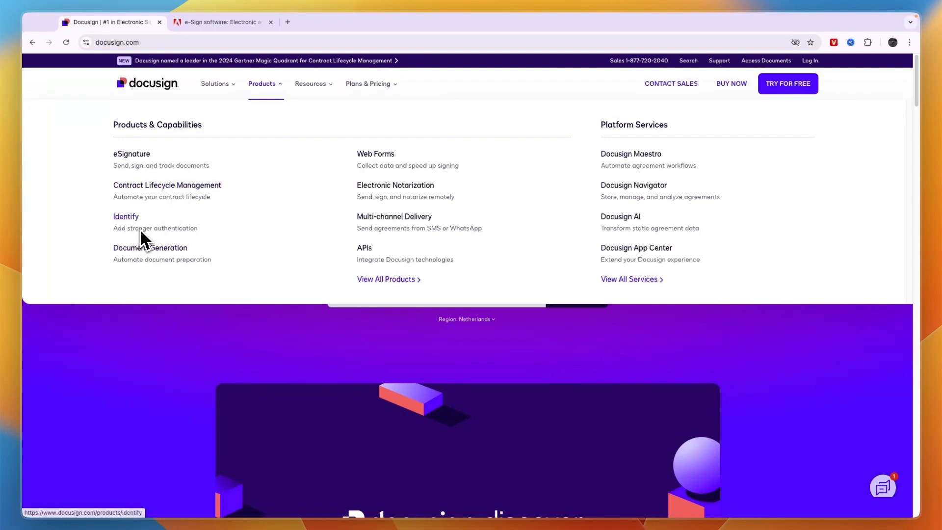
{"action": "mouse_move", "coordinate": [369, 194]}
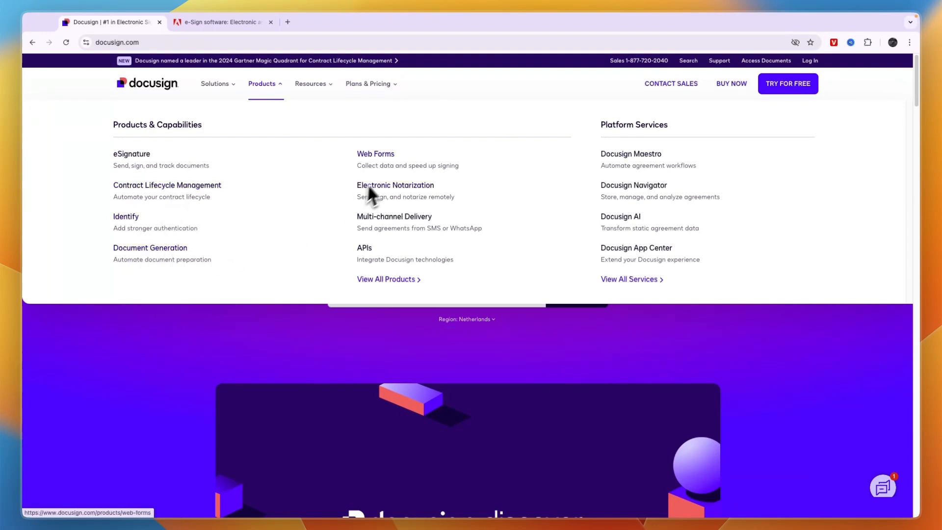
{"action": "mouse_move", "coordinate": [410, 170]}
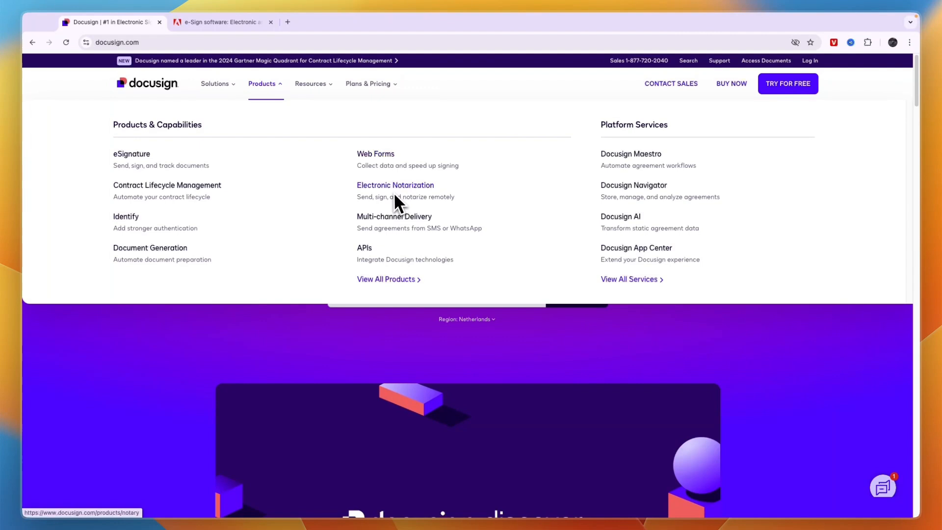
{"action": "mouse_move", "coordinate": [401, 233]}
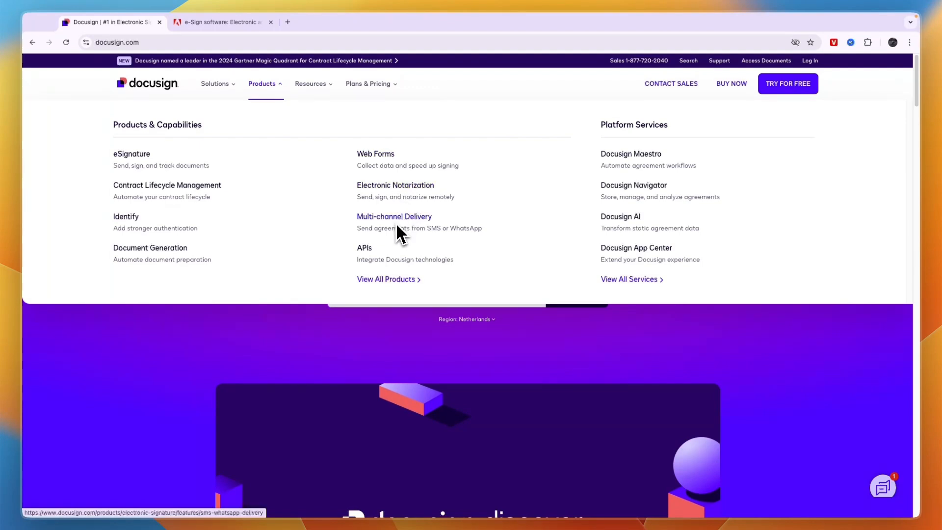
{"action": "mouse_move", "coordinate": [389, 262]}
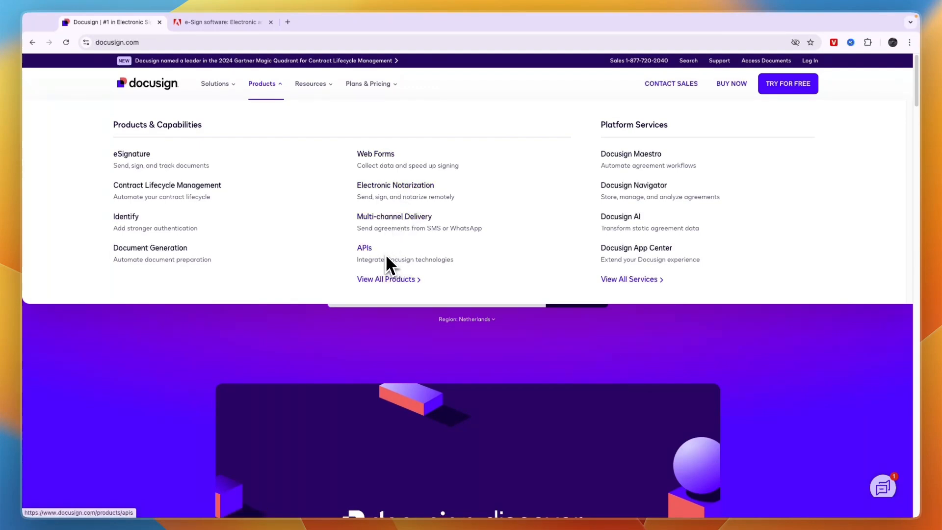
{"action": "mouse_move", "coordinate": [371, 266]}
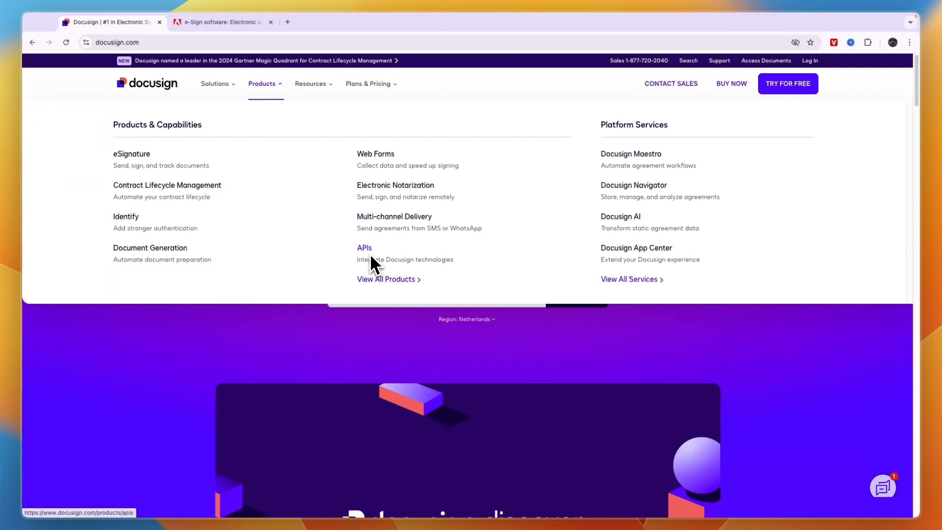
{"action": "mouse_move", "coordinate": [378, 268]}
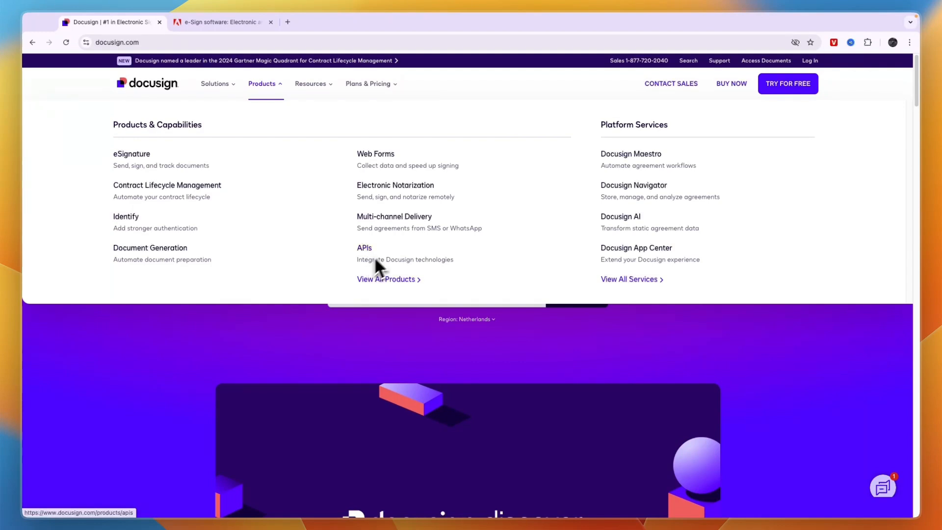
{"action": "mouse_move", "coordinate": [126, 216]}
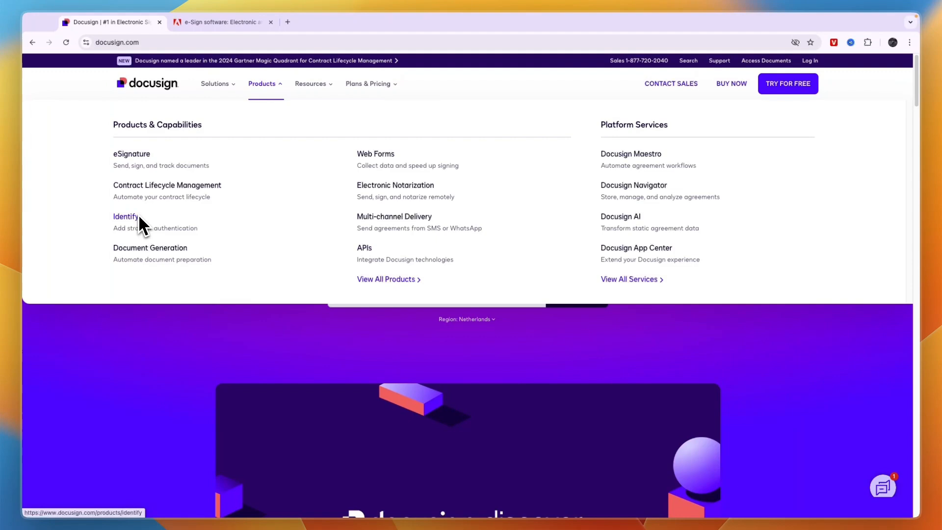
{"action": "mouse_move", "coordinate": [149, 225]}
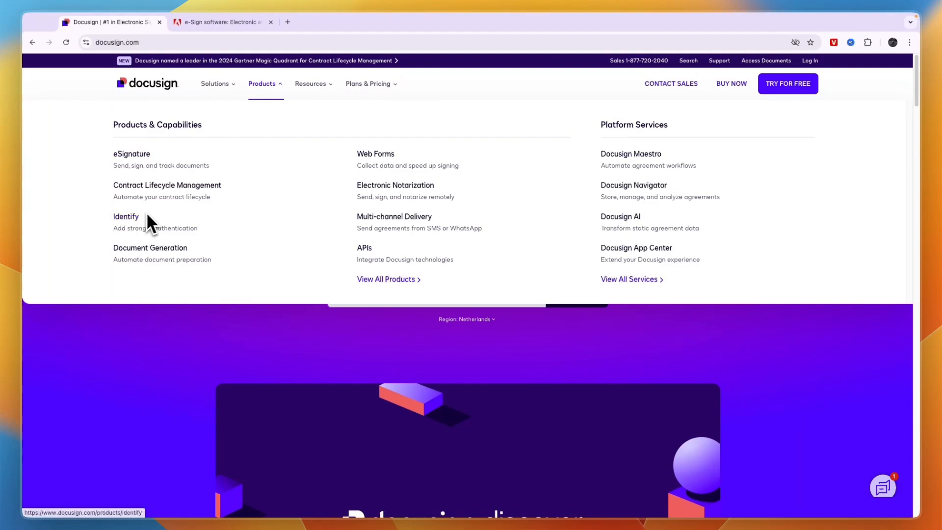
Scroll Adobe's page to 'See how Acrobat Sign can accelerate your business', starting at Collect signatures.
{"action": "left_click", "coordinate": [221, 21]}
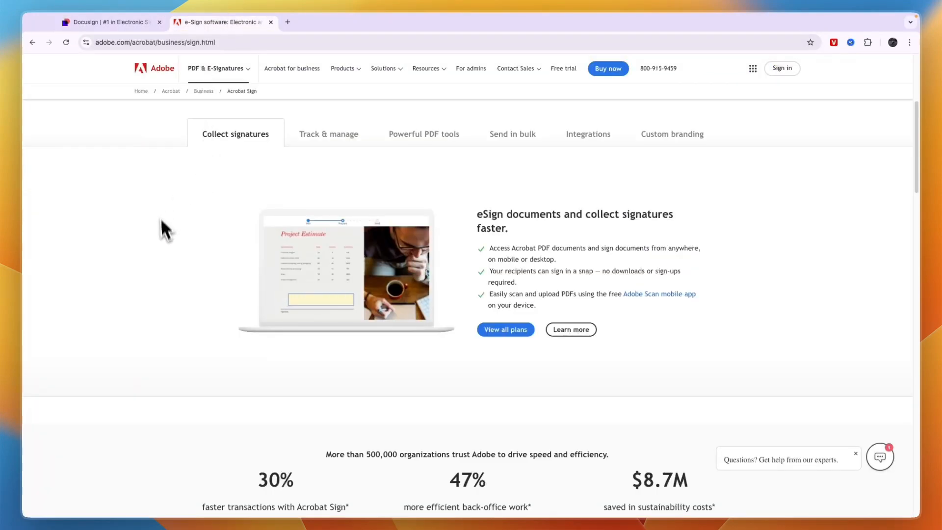
{"action": "scroll", "scroll_direction": "up", "scroll_amount": 3}
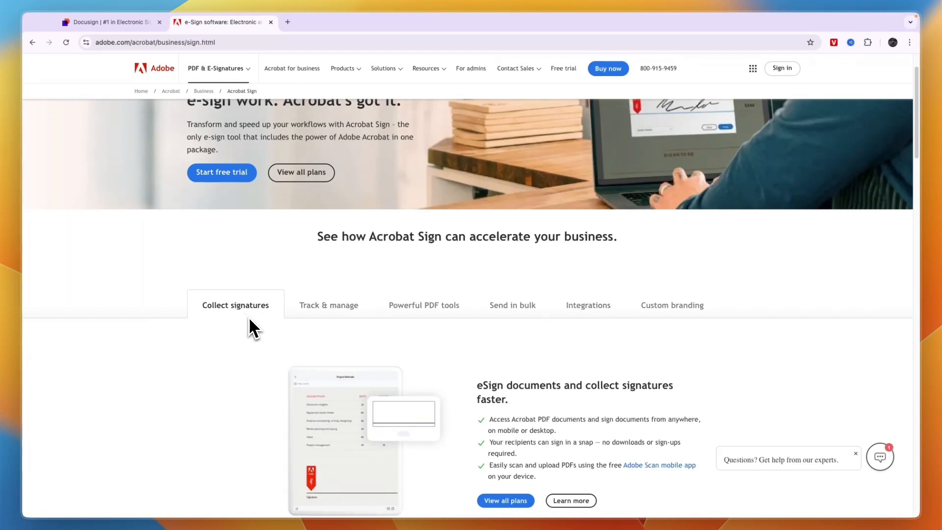
{"action": "scroll", "scroll_direction": "down", "scroll_amount": 3}
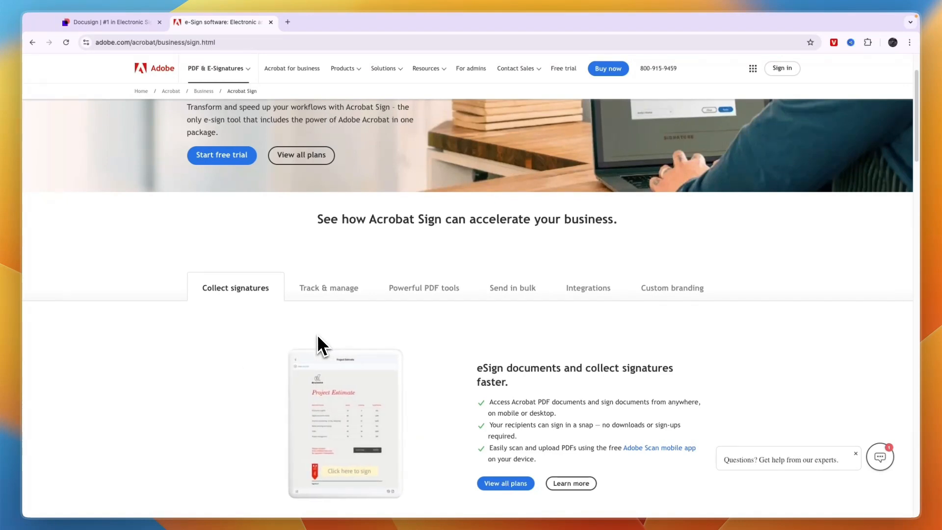
{"action": "scroll", "scroll_direction": "down", "scroll_amount": 3}
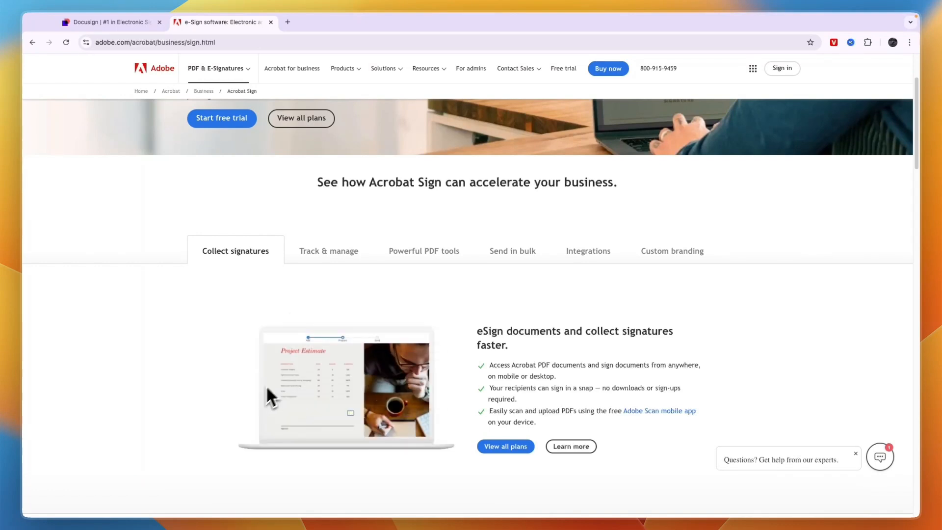
View Track & manage, PDF tools, Send in bulk, Integrations and Custom branding, then return to Docusign.
{"action": "left_click", "coordinate": [329, 251]}
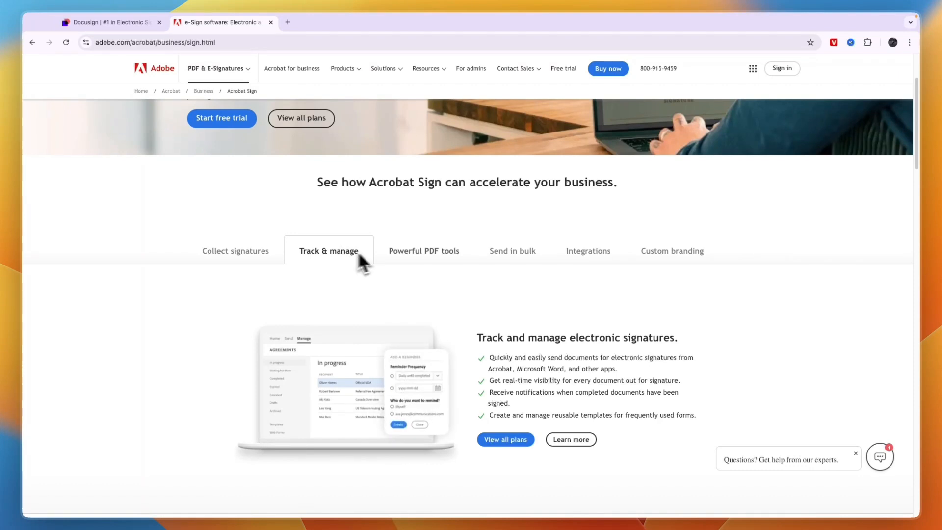
{"action": "left_click", "coordinate": [423, 251]}
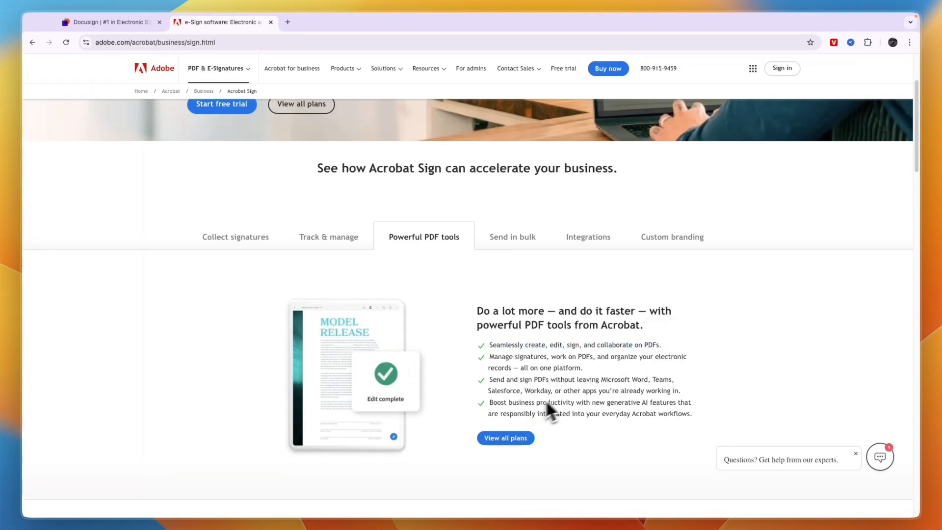
{"action": "left_click", "coordinate": [512, 236]}
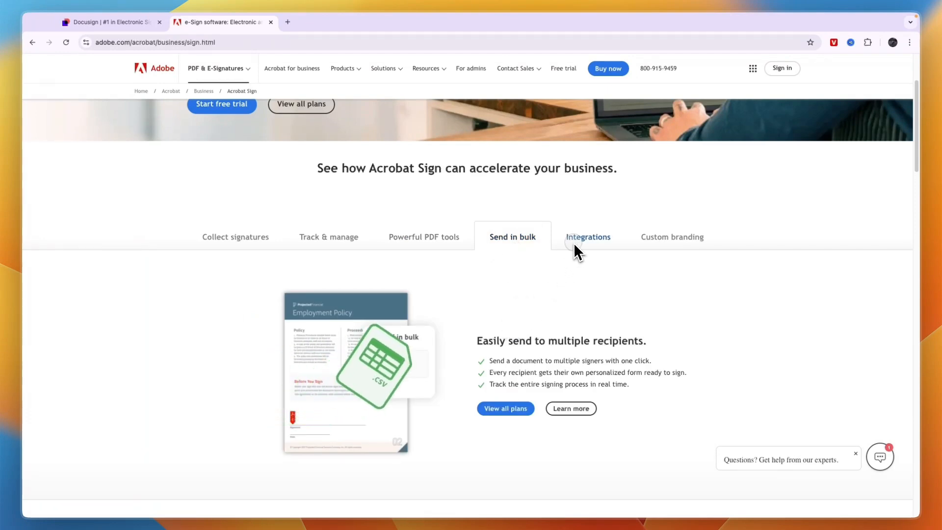
{"action": "left_click", "coordinate": [588, 235]}
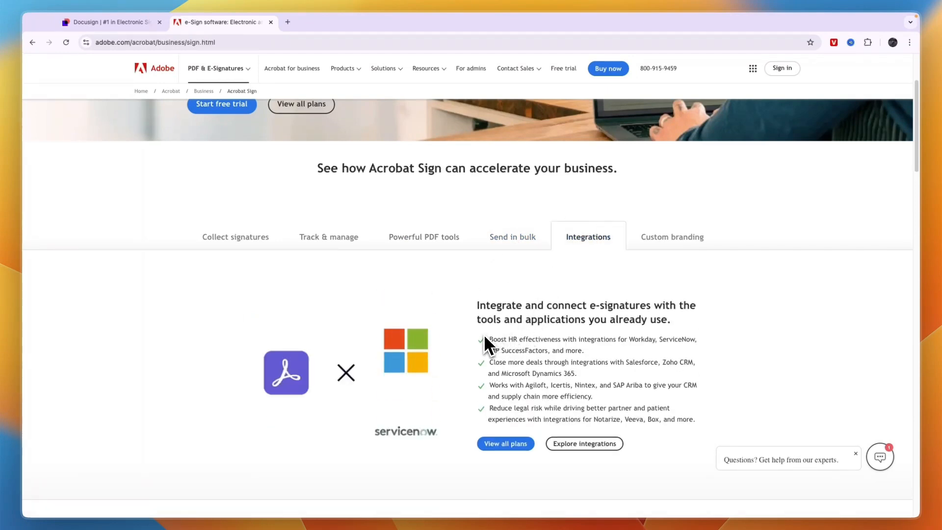
{"action": "left_click", "coordinate": [671, 225]}
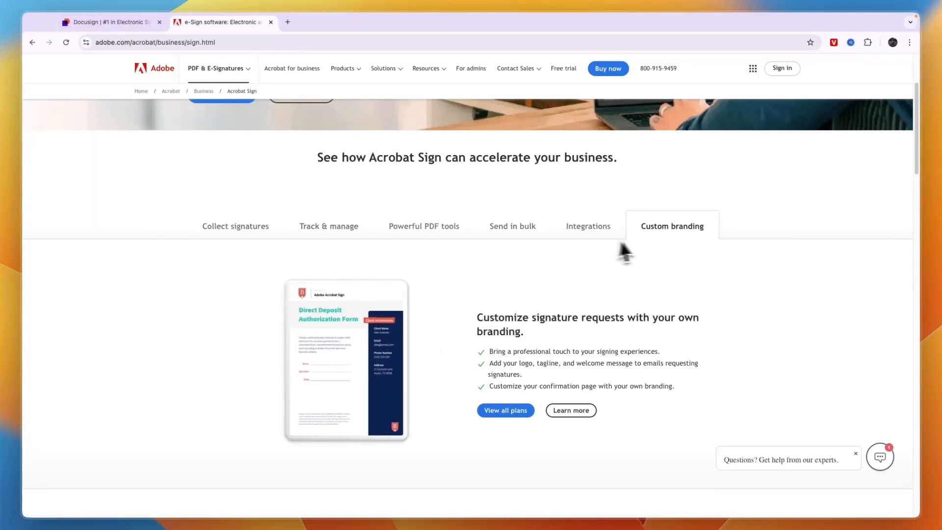
{"action": "left_click", "coordinate": [107, 22]}
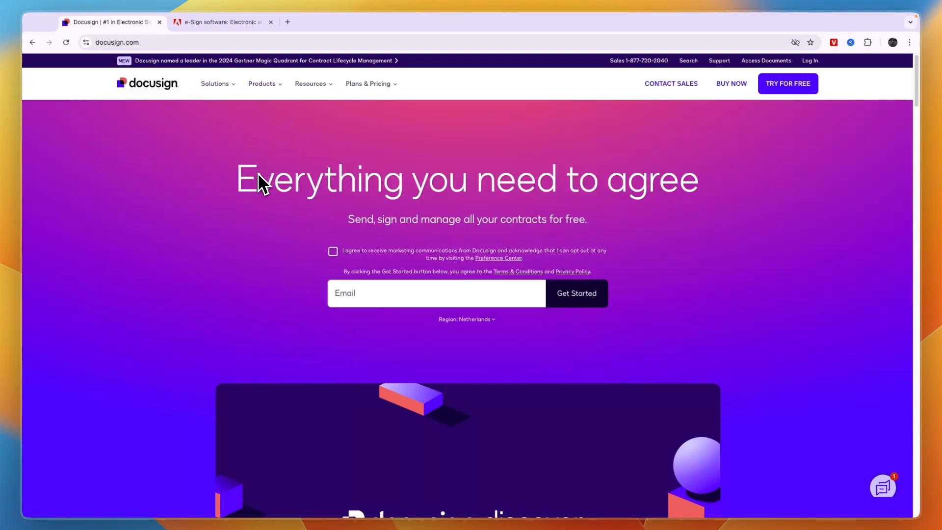
{"action": "mouse_move", "coordinate": [210, 95]}
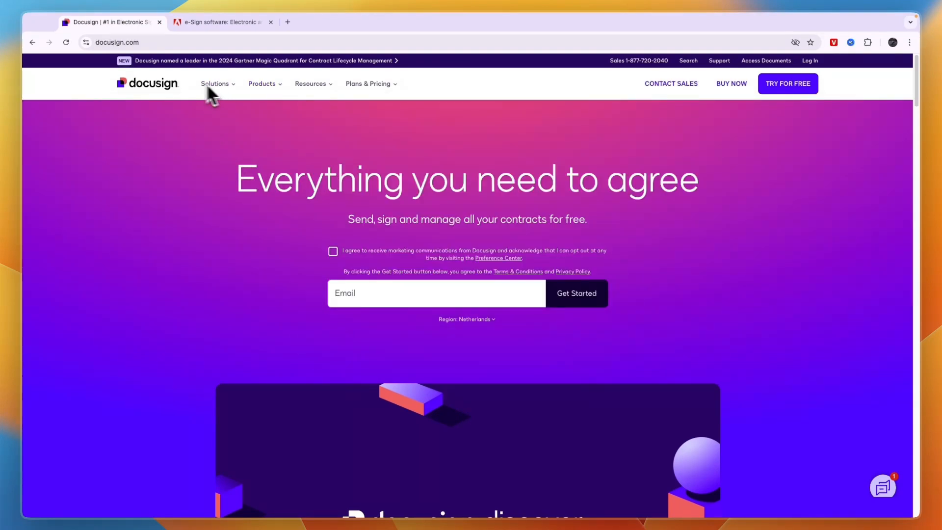
Open Docusign's eSignature page from the Plans & Pricing menu.
{"action": "left_click", "coordinate": [368, 84]}
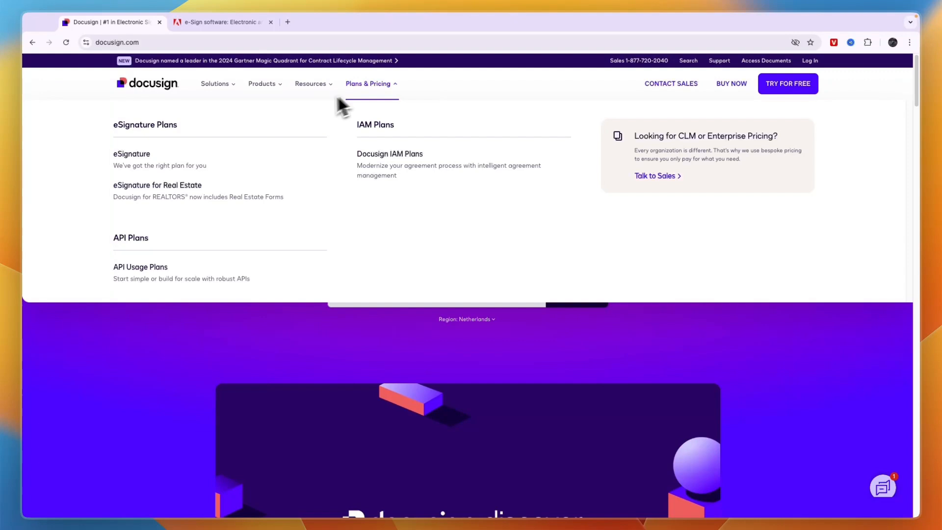
{"action": "mouse_move", "coordinate": [328, 124]}
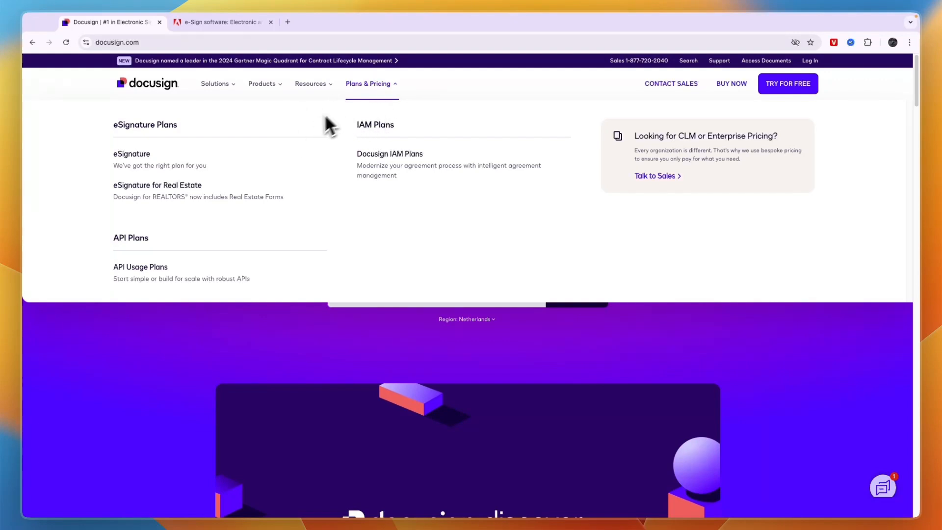
{"action": "mouse_move", "coordinate": [161, 132]}
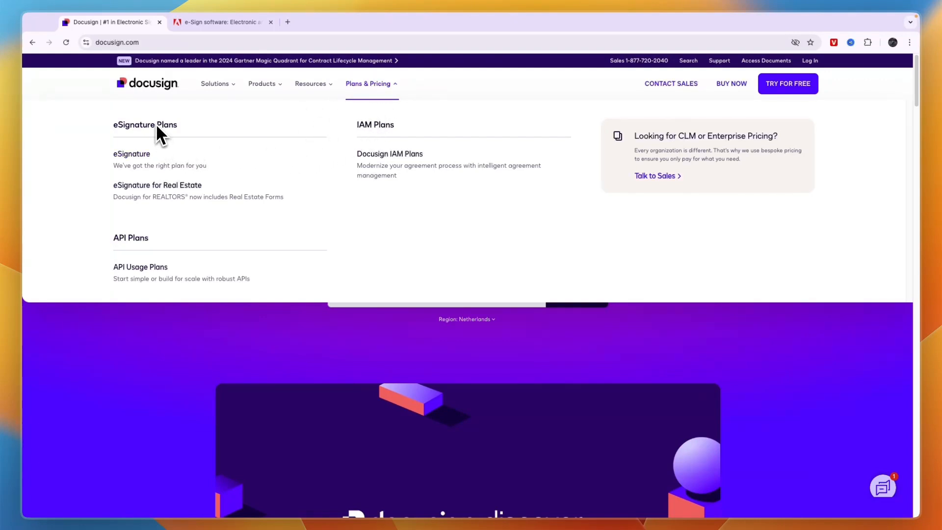
{"action": "left_click", "coordinate": [131, 154]}
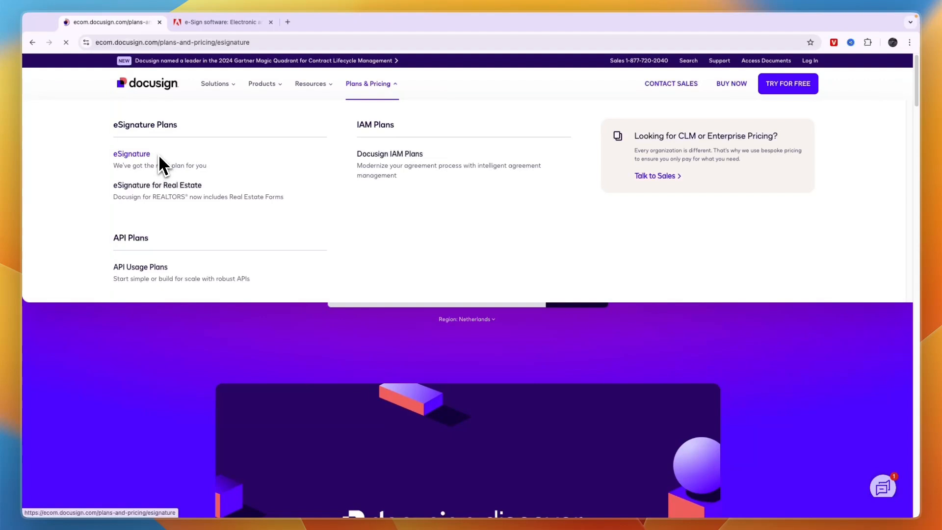
Switch eSignature pricing to monthly: Personal $15, Standard $45, Business Pro $65.
{"action": "left_click", "coordinate": [131, 153]}
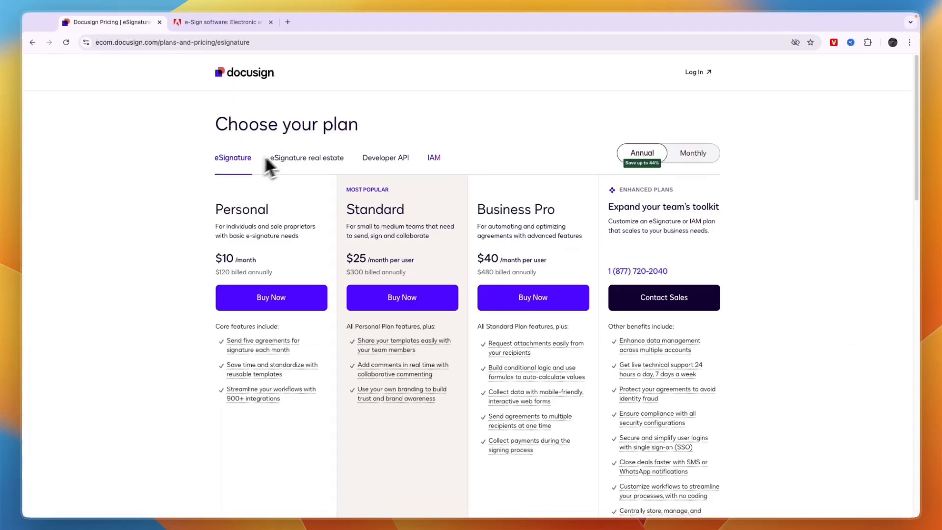
{"action": "scroll", "scroll_direction": "down", "scroll_amount": 3}
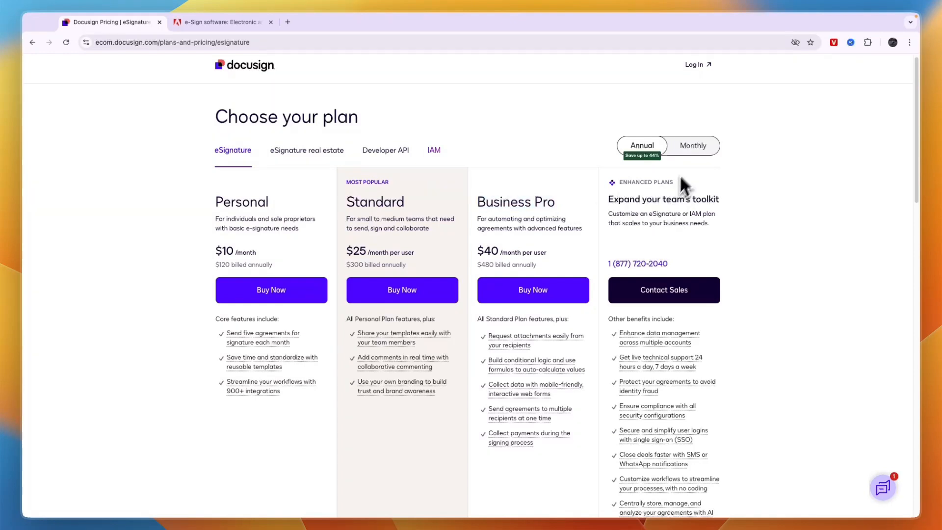
{"action": "mouse_move", "coordinate": [636, 167]}
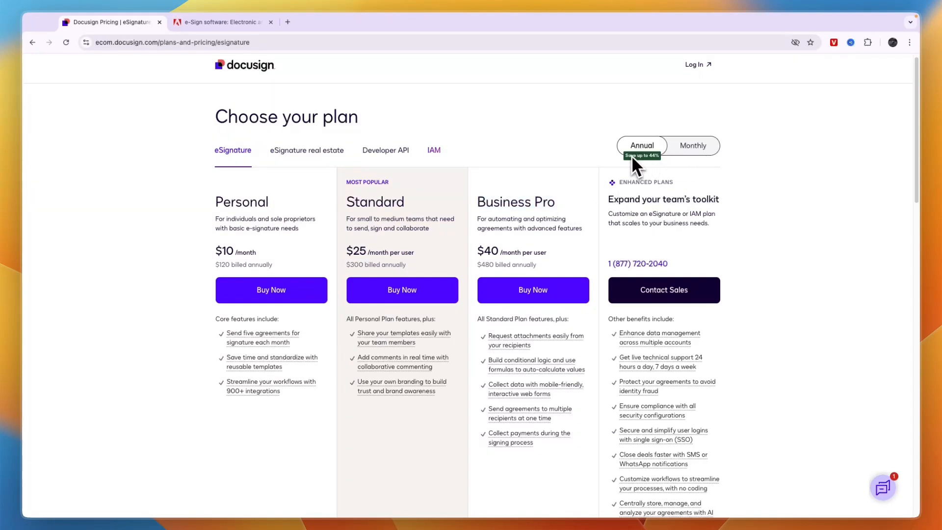
{"action": "left_click", "coordinate": [692, 145]}
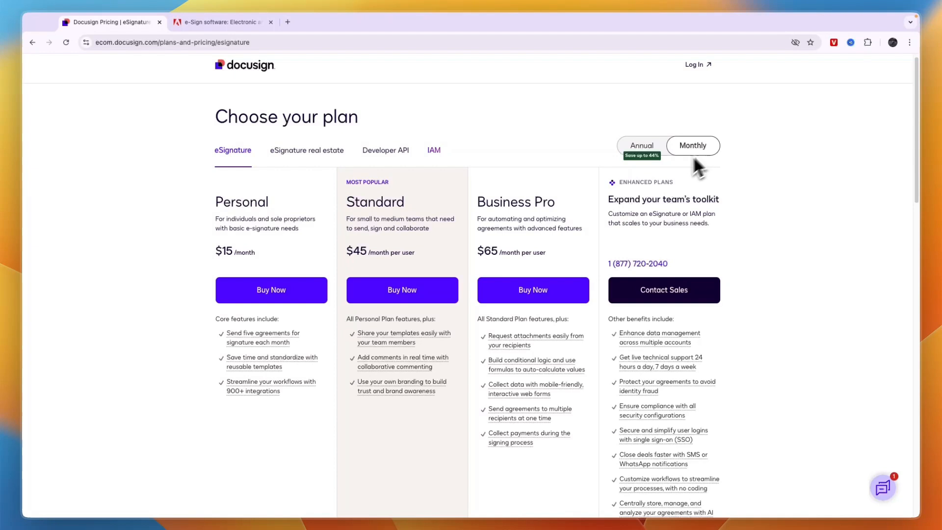
{"action": "mouse_move", "coordinate": [362, 236]}
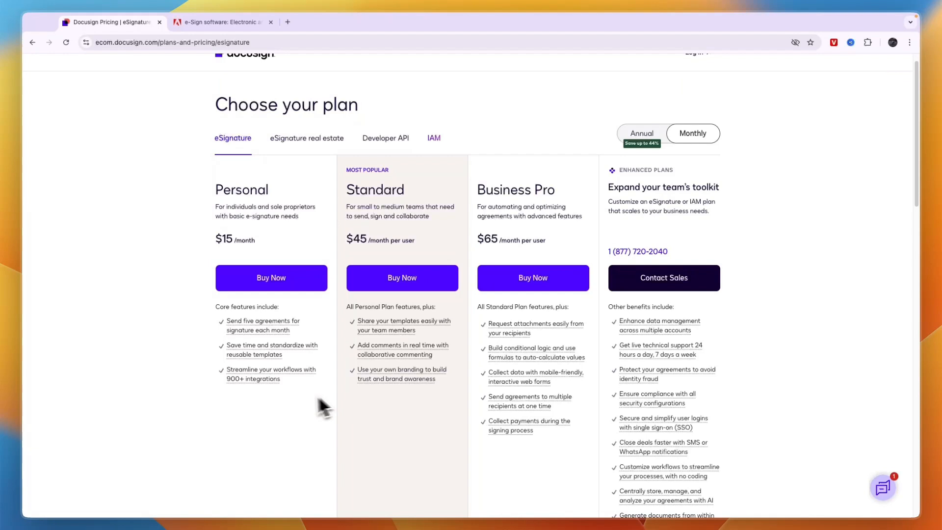
{"action": "mouse_move", "coordinate": [271, 334]}
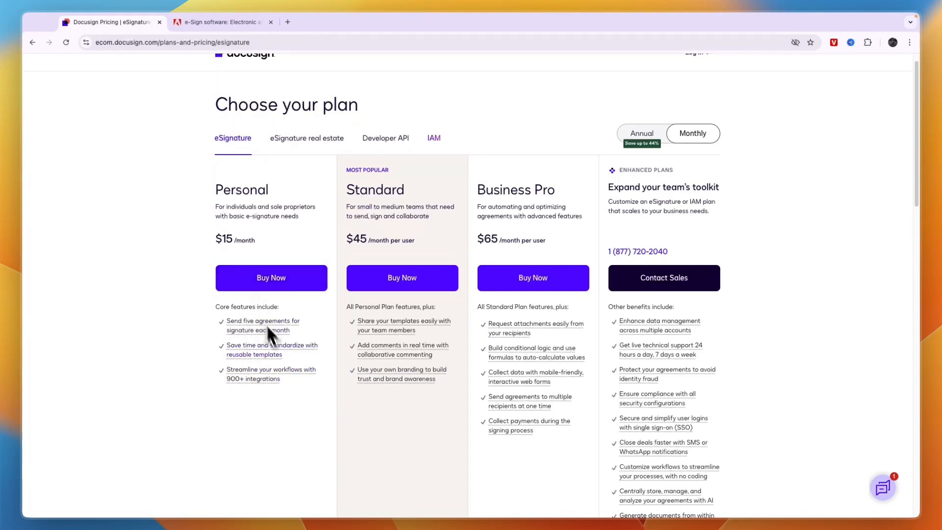
{"action": "mouse_move", "coordinate": [360, 252]}
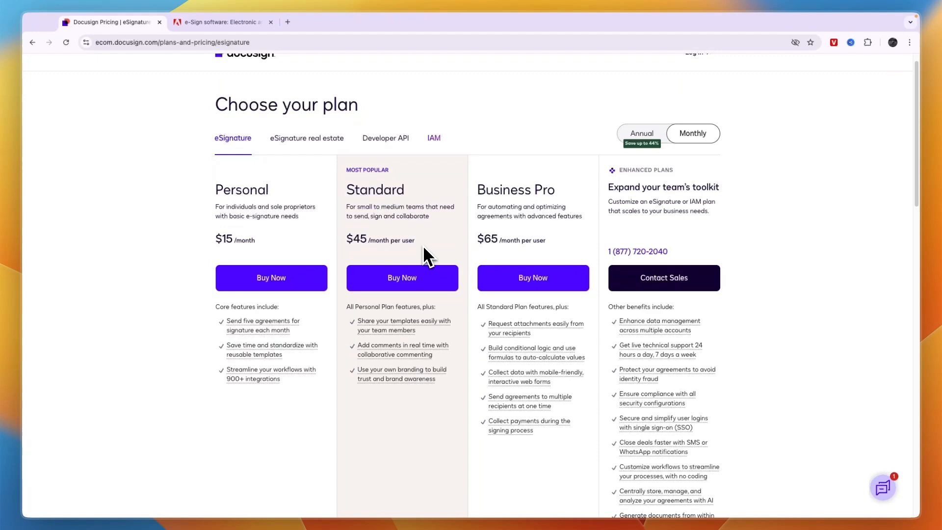
{"action": "mouse_move", "coordinate": [306, 144]}
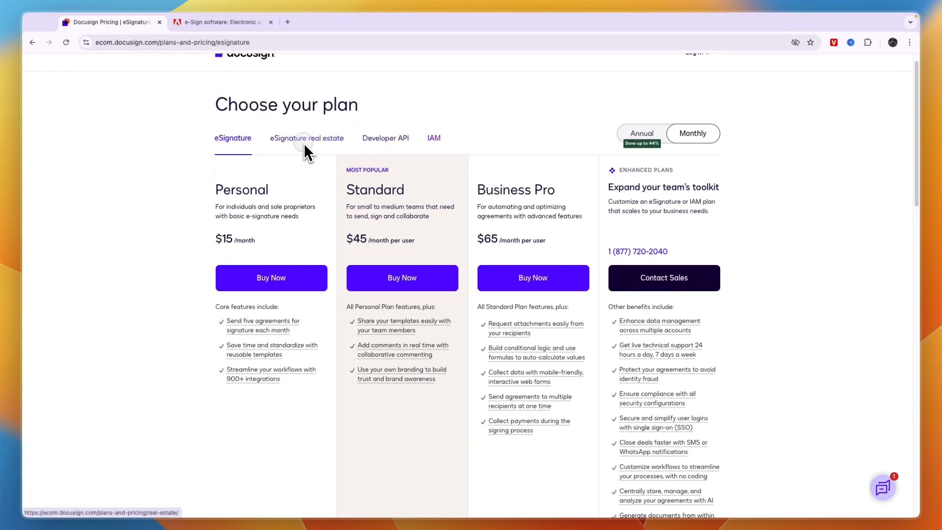
View real estate and Developer API plans, highlight Standard's $45 price, then switch to Adobe.
{"action": "left_click", "coordinate": [306, 138]}
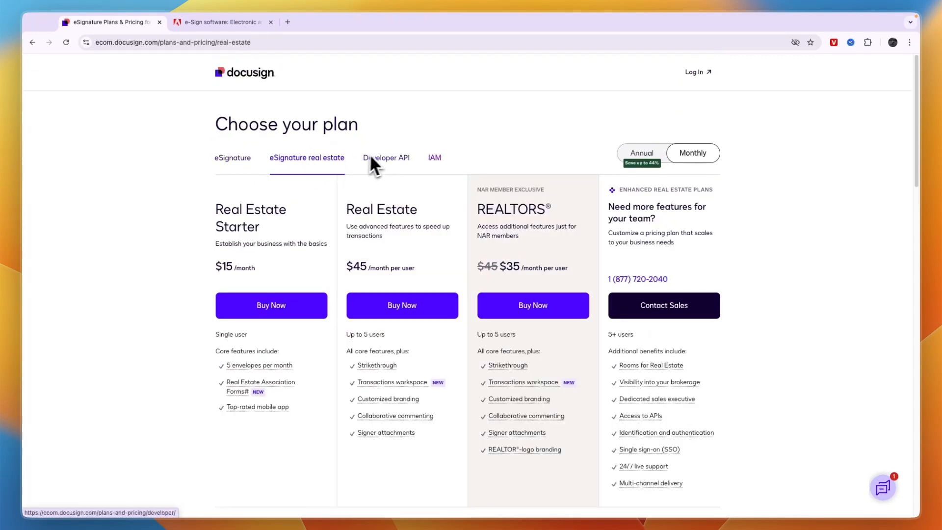
{"action": "left_click", "coordinate": [385, 158]}
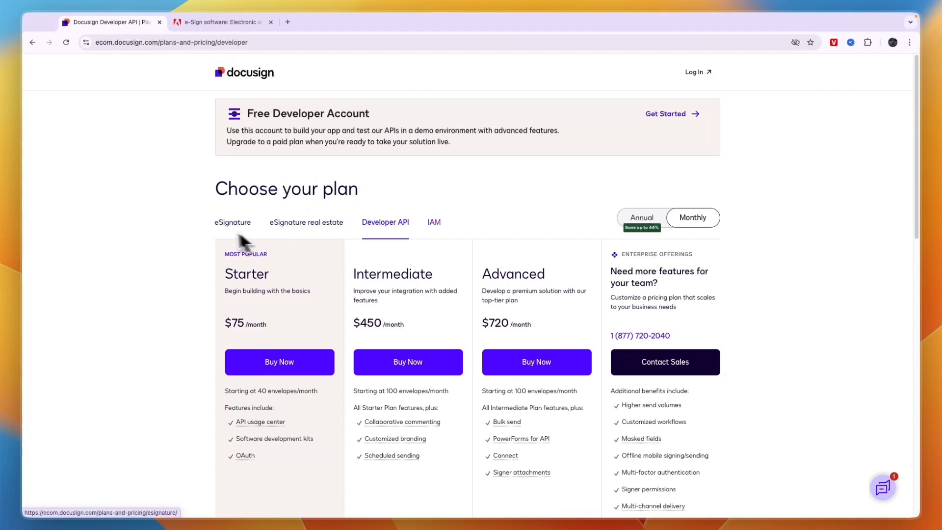
{"action": "left_click", "coordinate": [232, 222]}
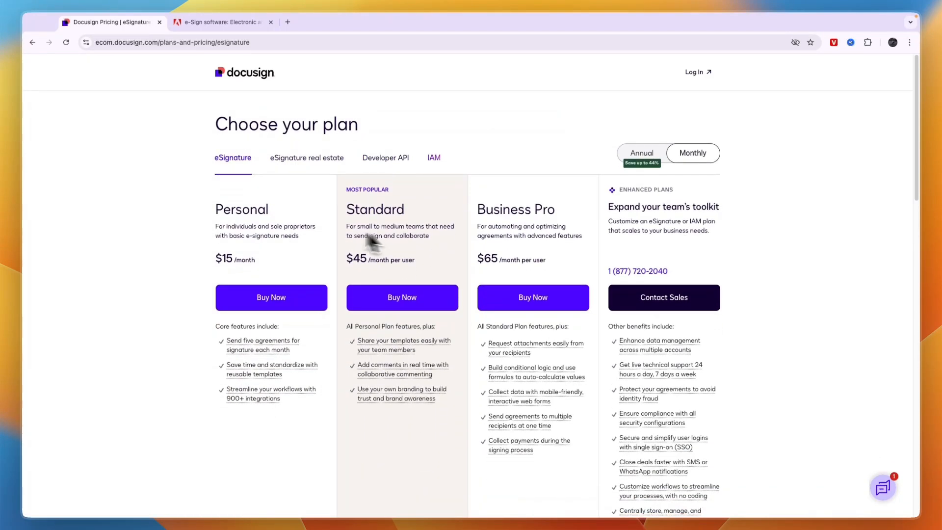
{"action": "mouse_move", "coordinate": [234, 247]}
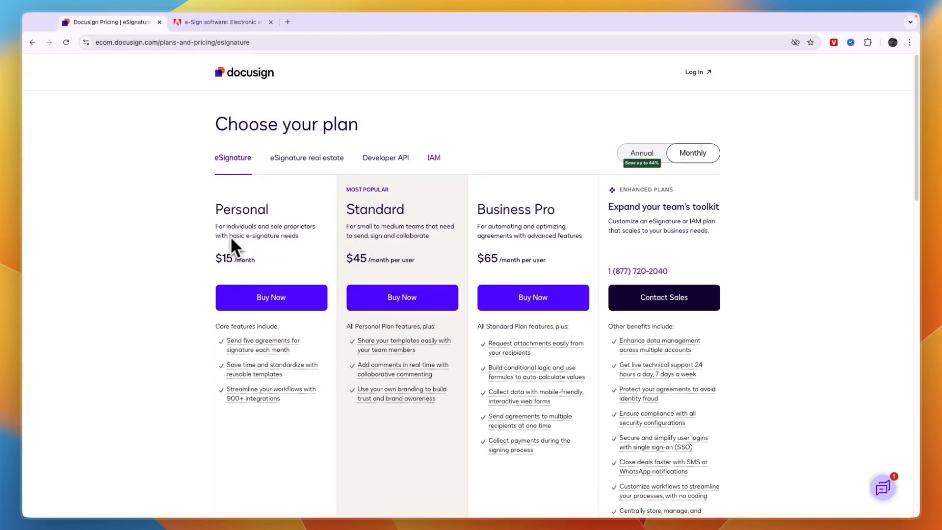
{"action": "double_click", "coordinate": [222, 258]}
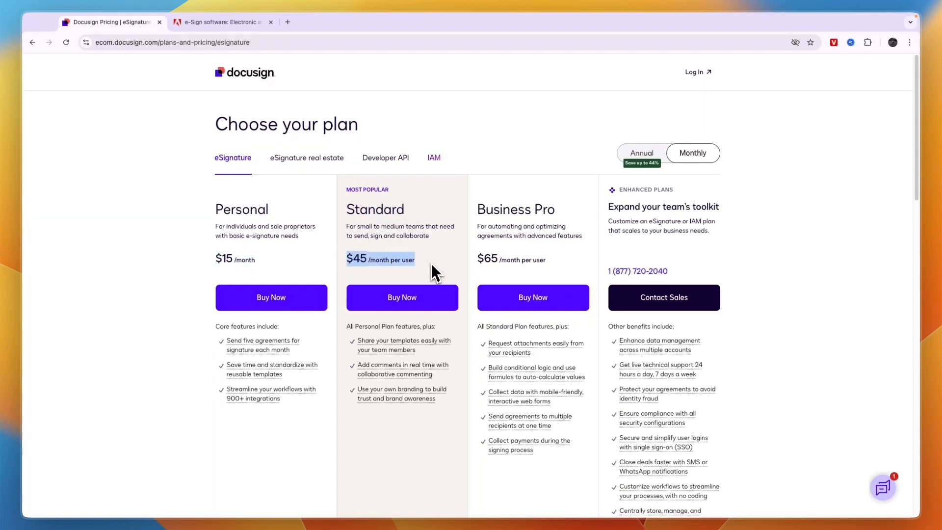
{"action": "left_click", "coordinate": [222, 23]}
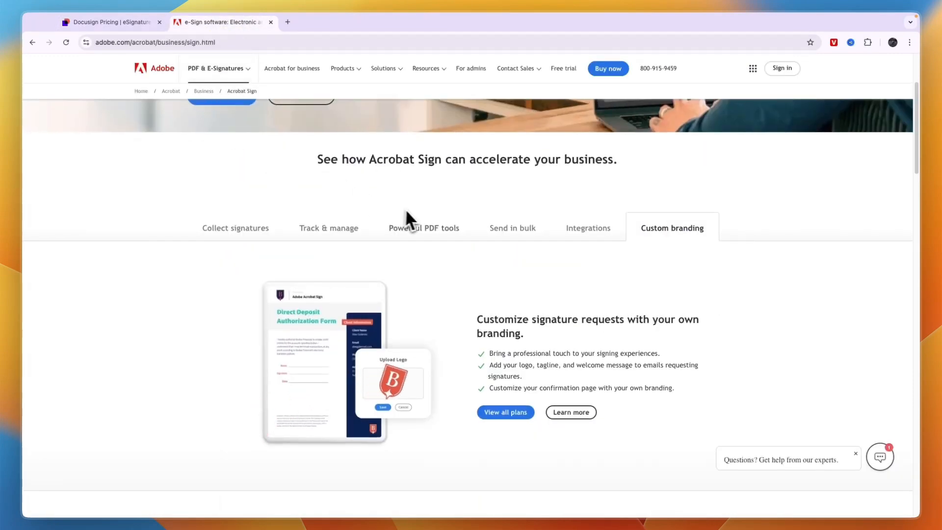
Open Acrobat Sign's 'View all plans' page showing Acrobat Standard and Pro for teams prices.
{"action": "scroll", "scroll_direction": "up", "scroll_amount": 3}
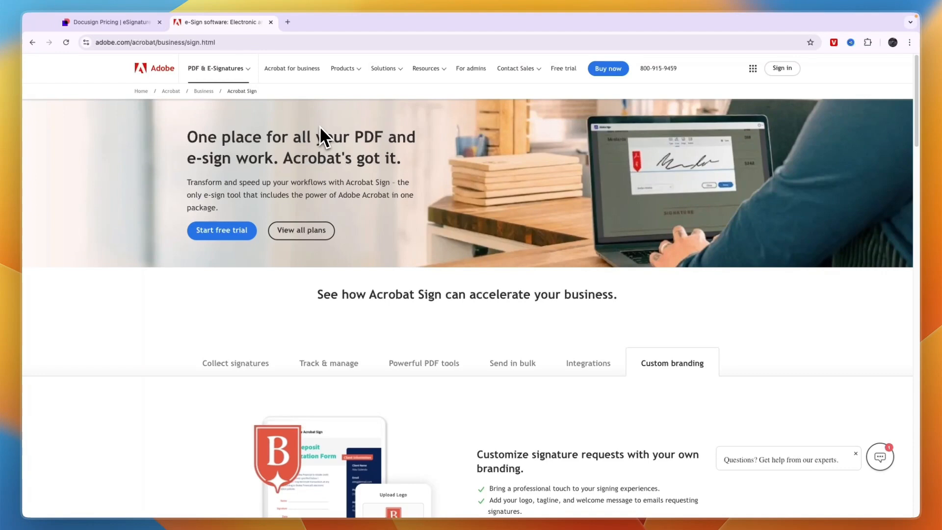
{"action": "mouse_move", "coordinate": [157, 93]}
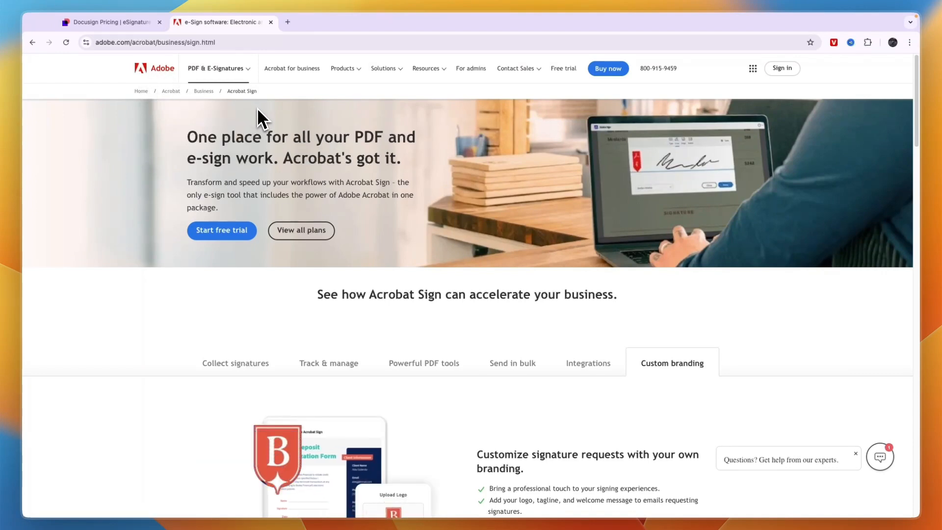
{"action": "mouse_move", "coordinate": [578, 207]}
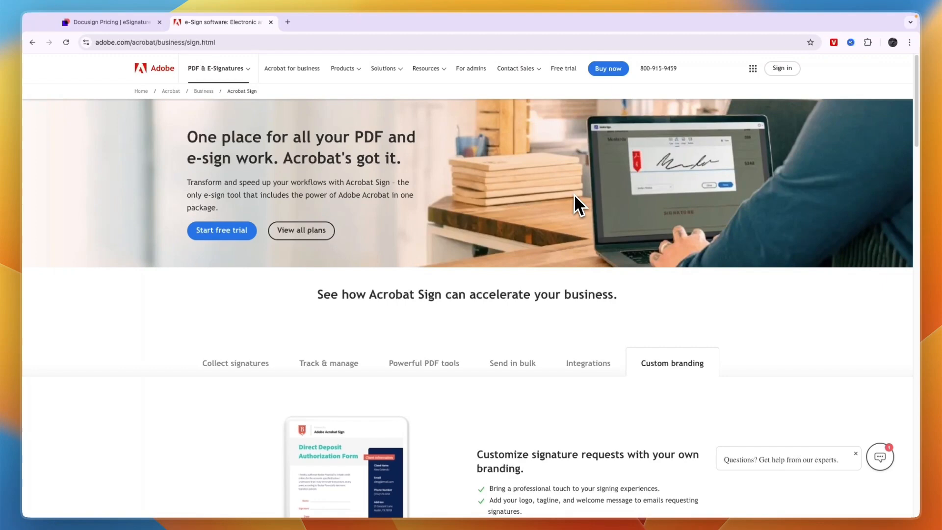
{"action": "left_click", "coordinate": [301, 230]}
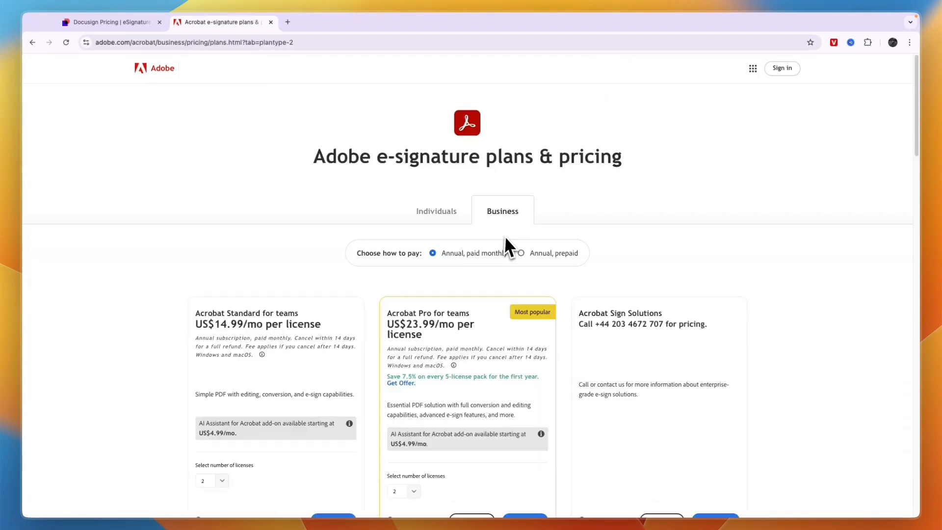
{"action": "mouse_move", "coordinate": [317, 180]}
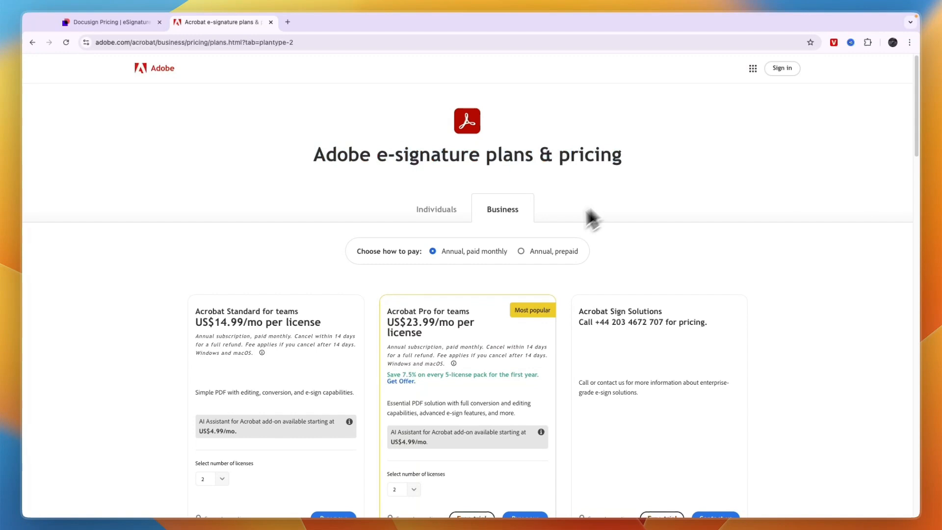
{"action": "left_click", "coordinate": [436, 209]}
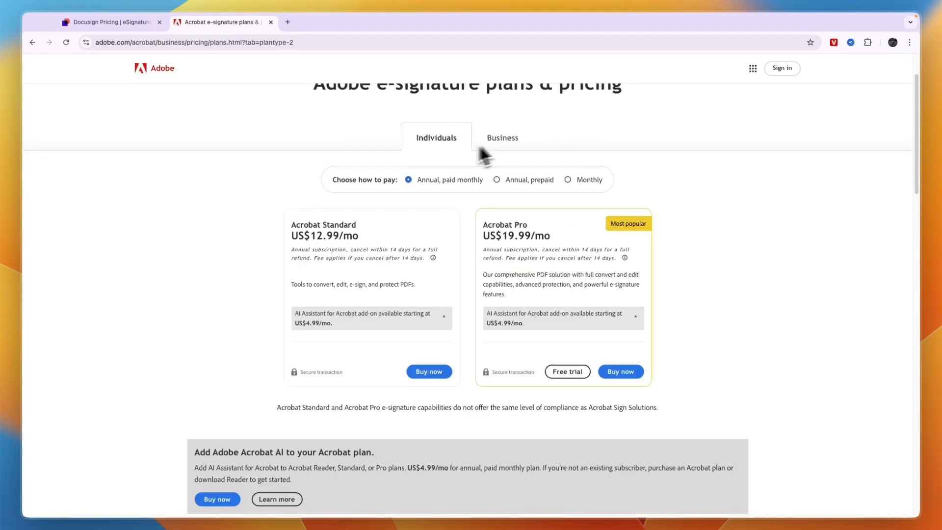
{"action": "mouse_move", "coordinate": [389, 187]}
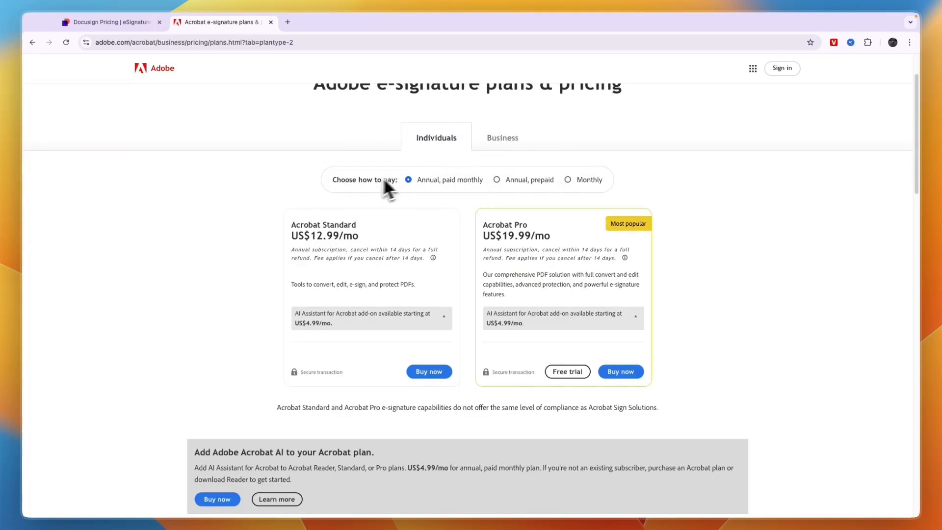
{"action": "mouse_move", "coordinate": [533, 194]}
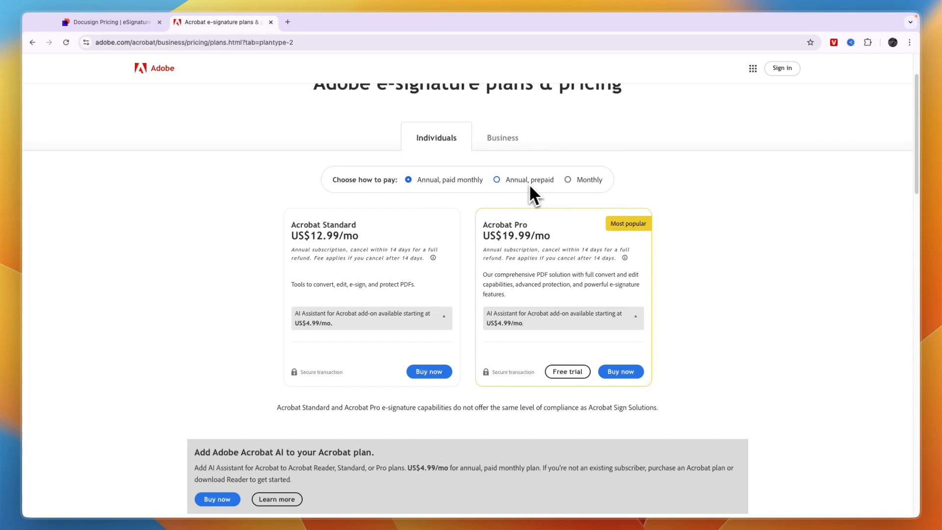
{"action": "mouse_move", "coordinate": [447, 204]}
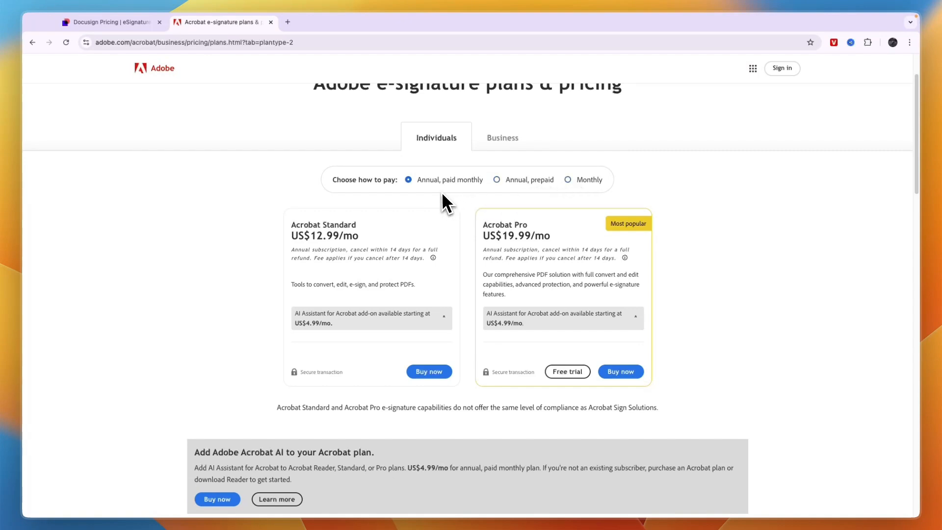
{"action": "mouse_move", "coordinate": [455, 193]}
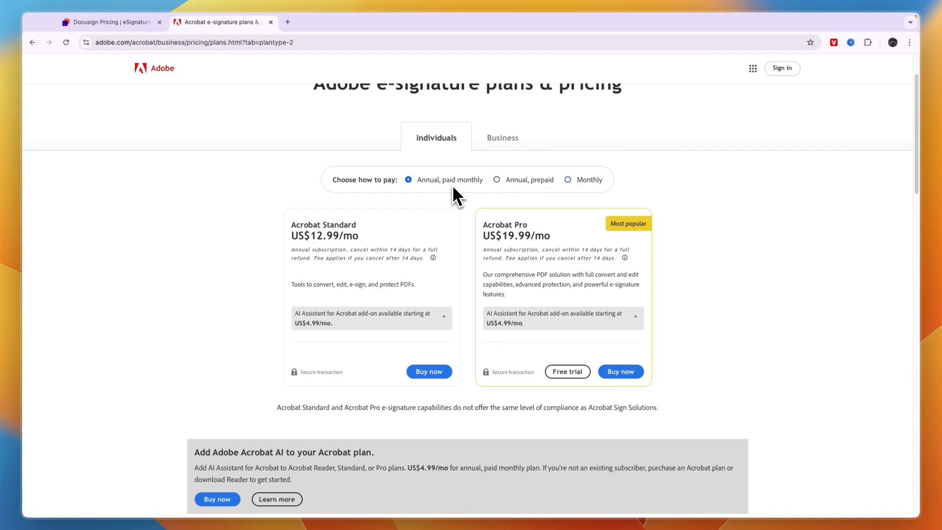
{"action": "mouse_move", "coordinate": [447, 203]}
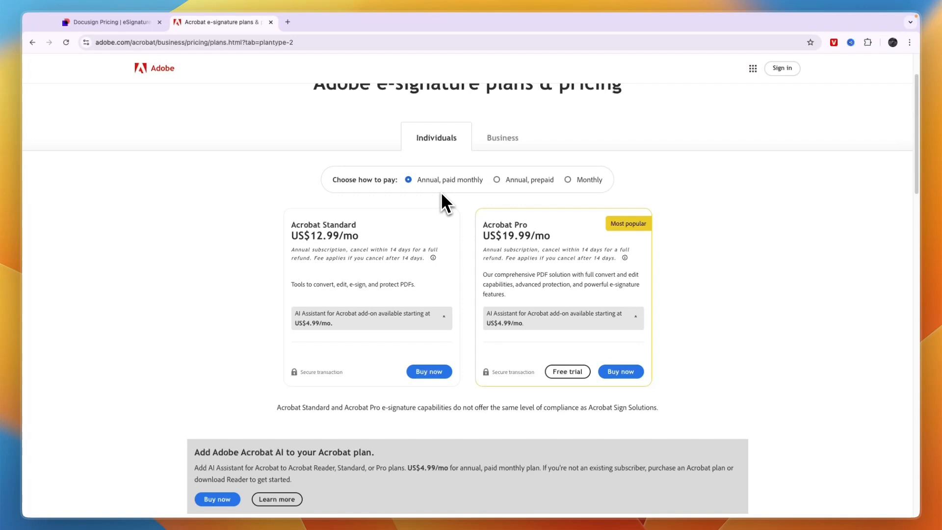
{"action": "mouse_move", "coordinate": [444, 198]}
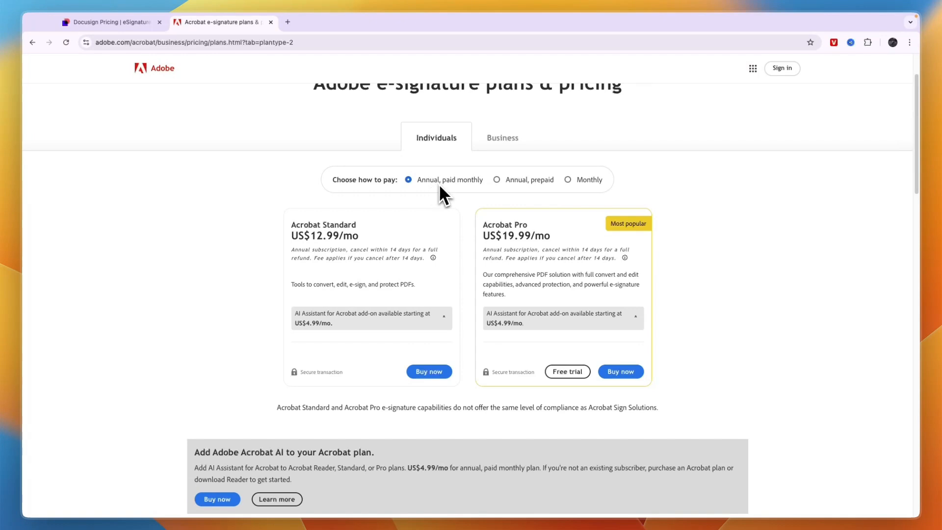
{"action": "left_click", "coordinate": [567, 179]}
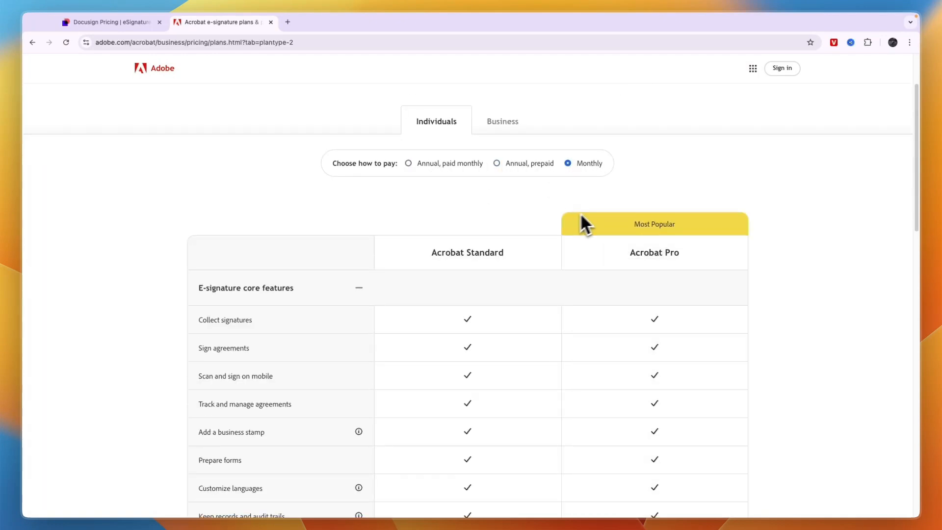
{"action": "scroll", "scroll_direction": "down", "scroll_amount": 3}
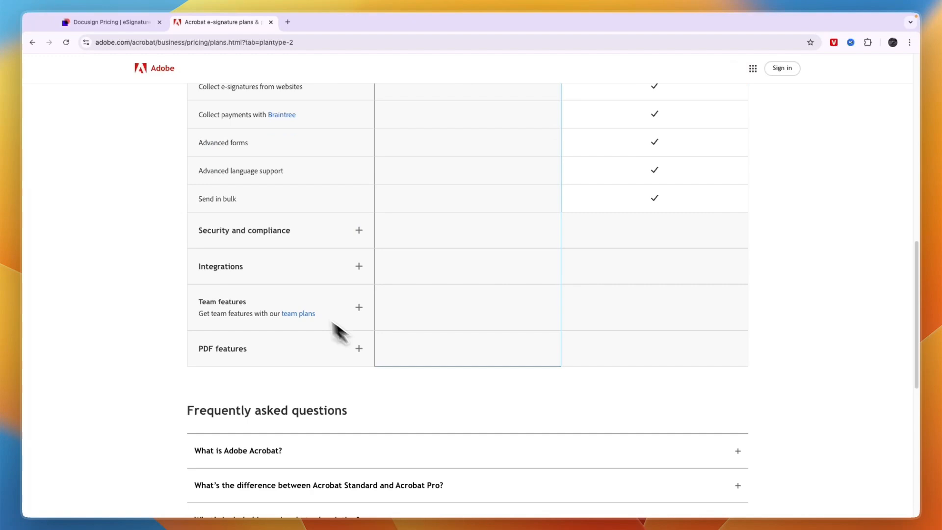
{"action": "scroll", "scroll_direction": "up", "scroll_amount": 3}
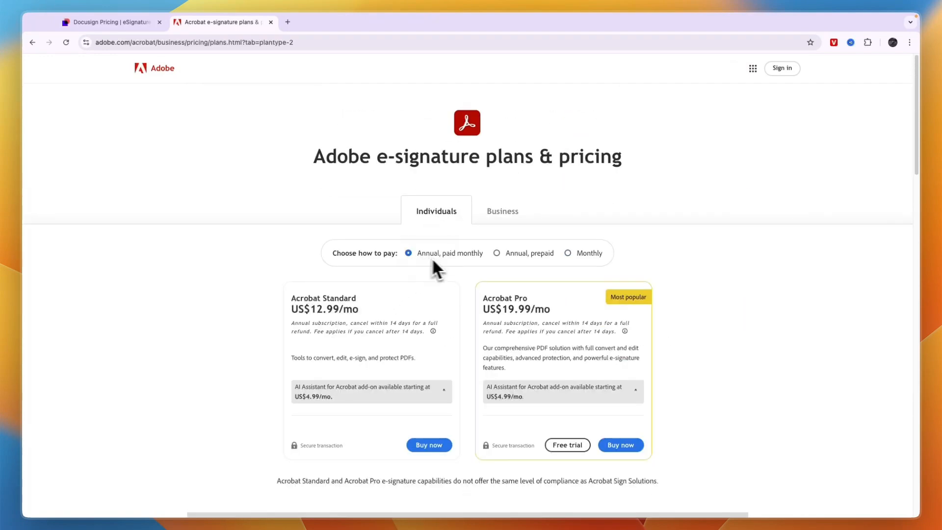
{"action": "mouse_move", "coordinate": [335, 314]}
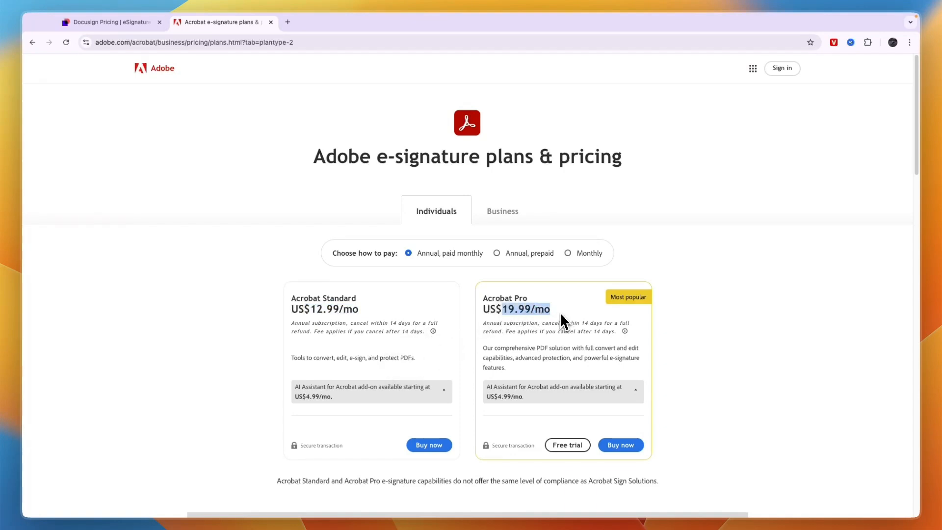
{"action": "left_click", "coordinate": [502, 211]}
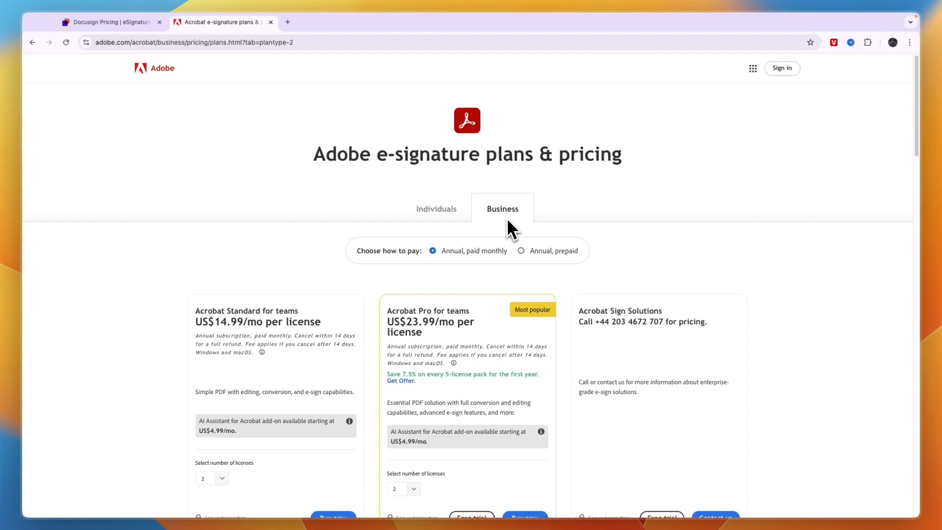
{"action": "scroll", "scroll_direction": "up", "scroll_amount": 3}
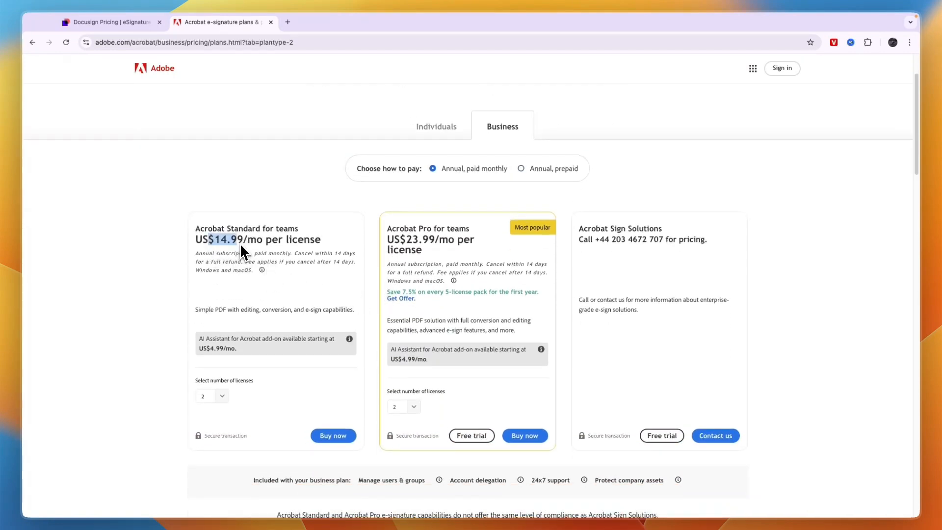
{"action": "mouse_move", "coordinate": [296, 261]}
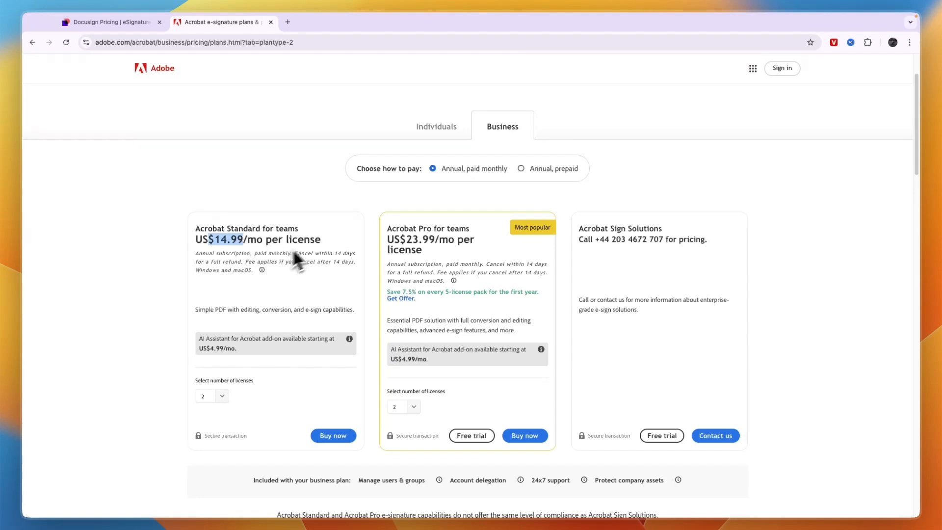
{"action": "mouse_move", "coordinate": [402, 249]}
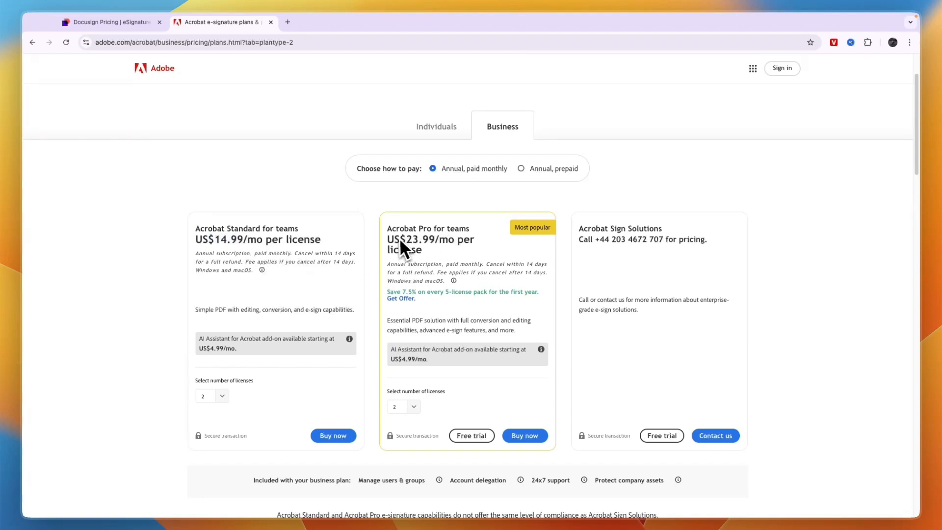
{"action": "mouse_move", "coordinate": [505, 255]}
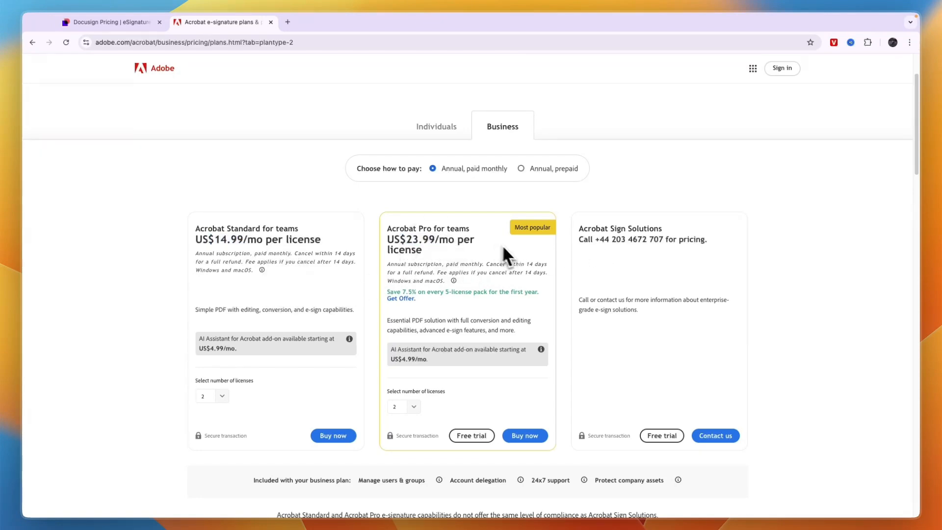
{"action": "mouse_move", "coordinate": [388, 364]}
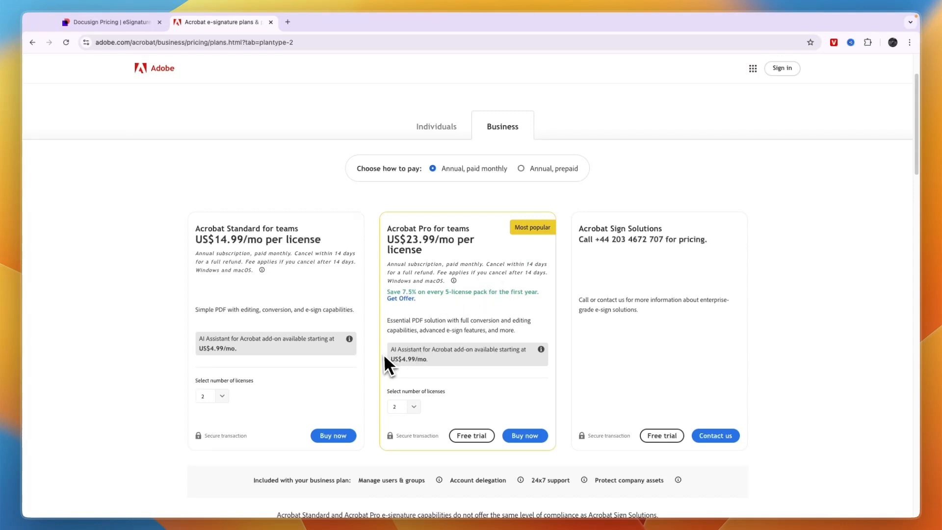
{"action": "mouse_move", "coordinate": [403, 371]}
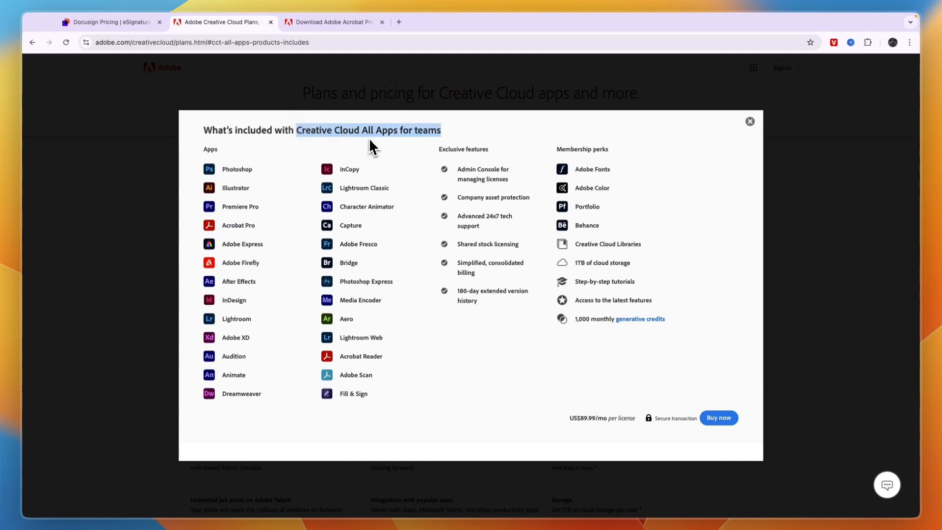
Close the All Apps ($89.99) contents overview and go to the adobe.com homepage.
{"action": "left_click", "coordinate": [749, 121]}
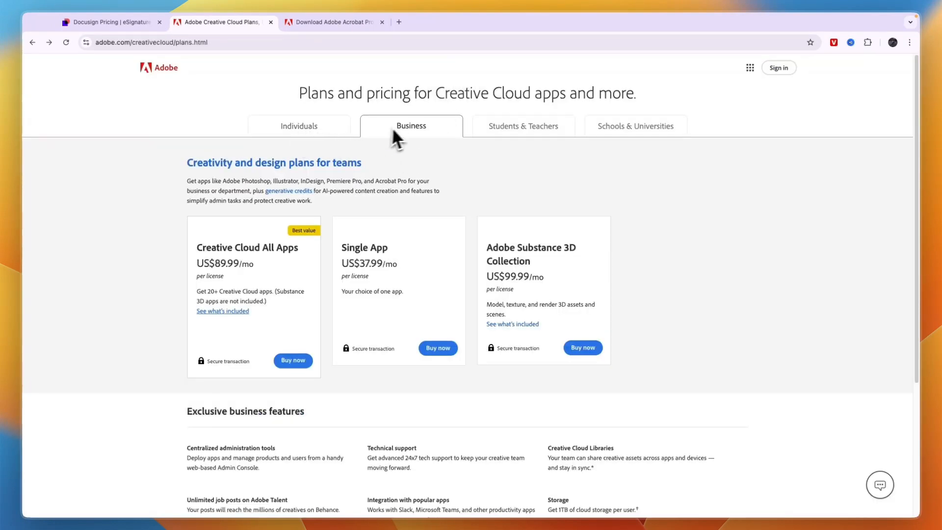
{"action": "mouse_move", "coordinate": [206, 271]}
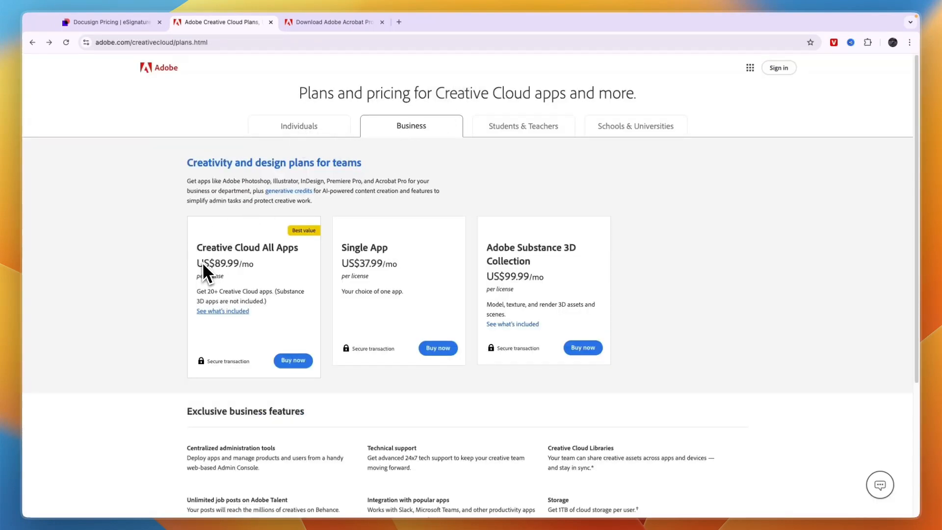
{"action": "mouse_move", "coordinate": [233, 347]}
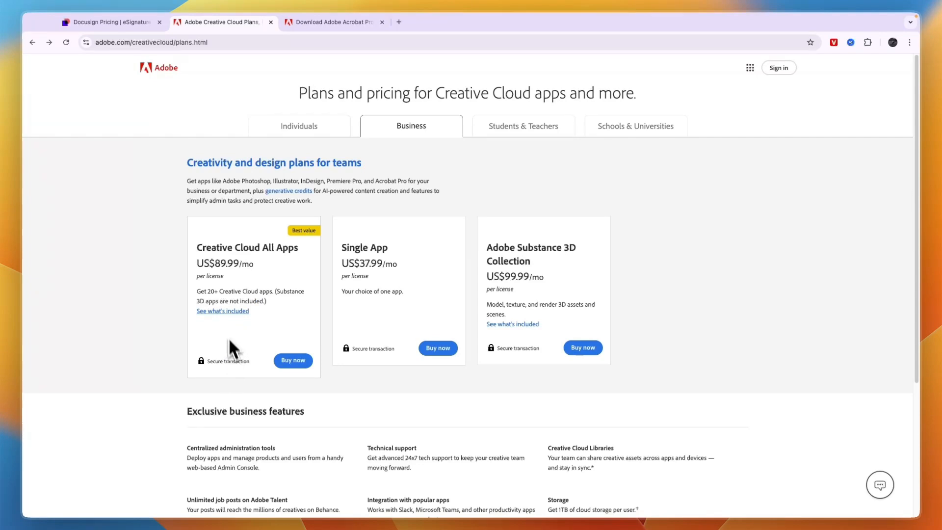
{"action": "left_click", "coordinate": [222, 310]}
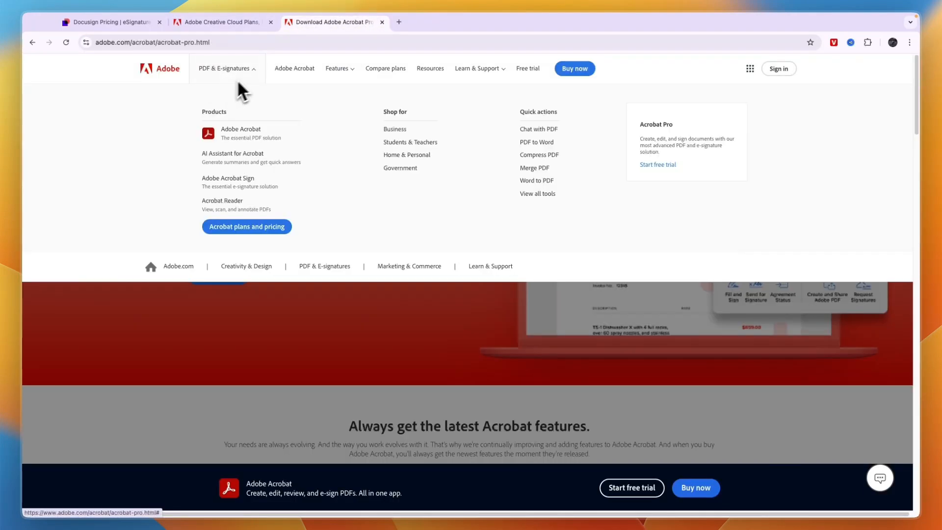
{"action": "left_click", "coordinate": [219, 22]}
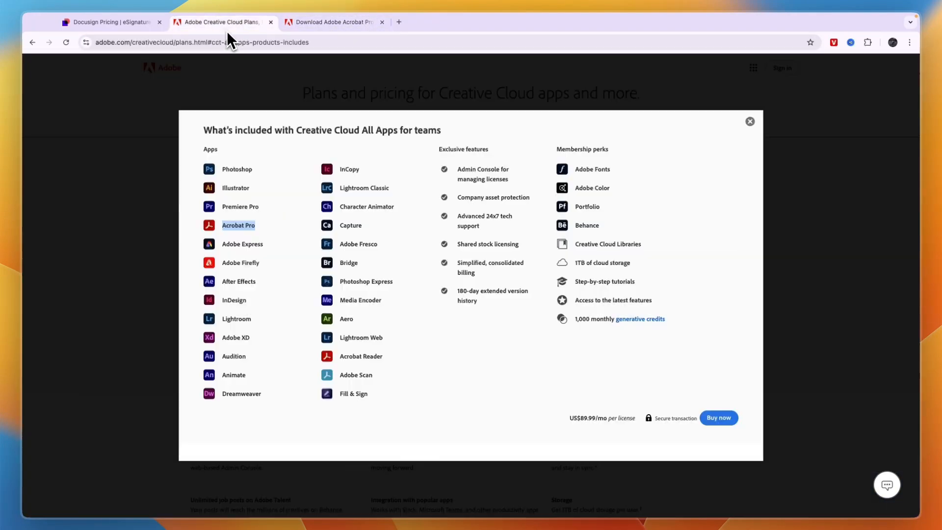
{"action": "left_click", "coordinate": [750, 122]}
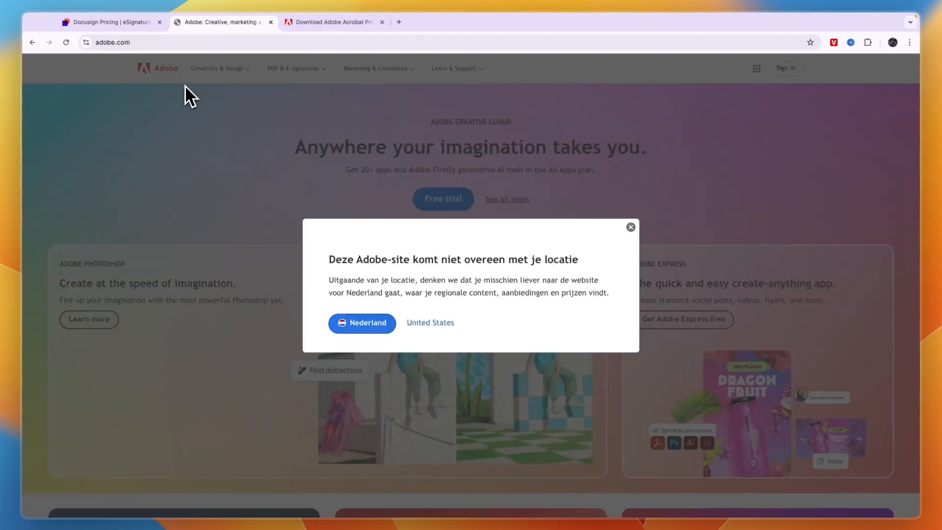
Close the regional site prompt and open Creative Cloud business plans, All Apps US$89.99/mo.
{"action": "left_click", "coordinate": [630, 228]}
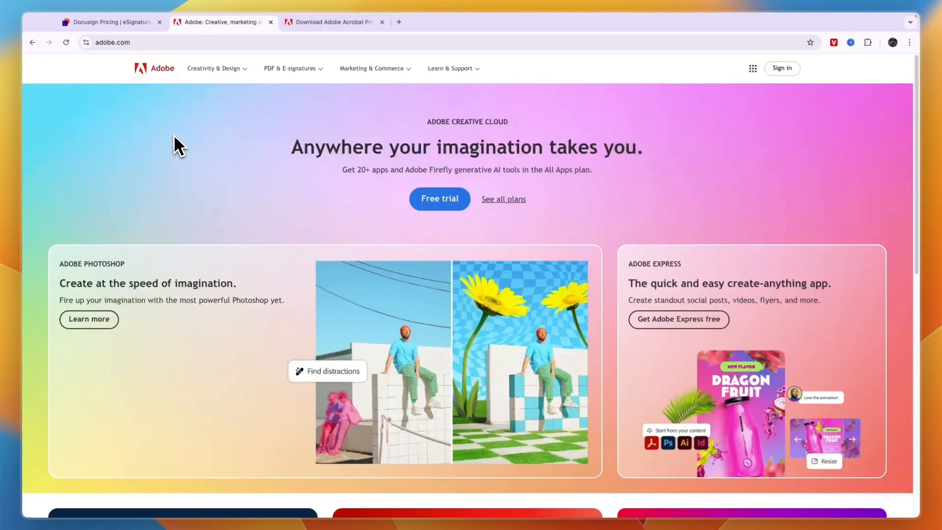
{"action": "mouse_move", "coordinate": [329, 112]}
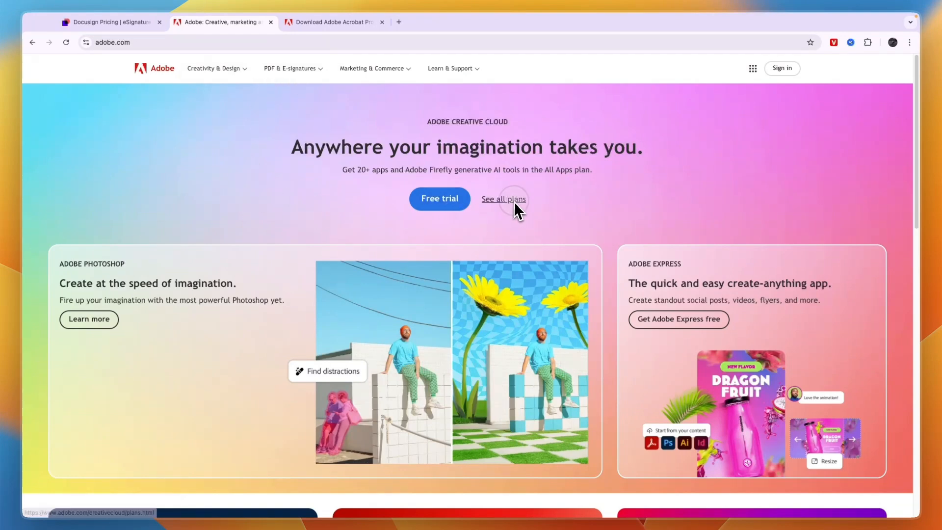
{"action": "left_click", "coordinate": [503, 199]}
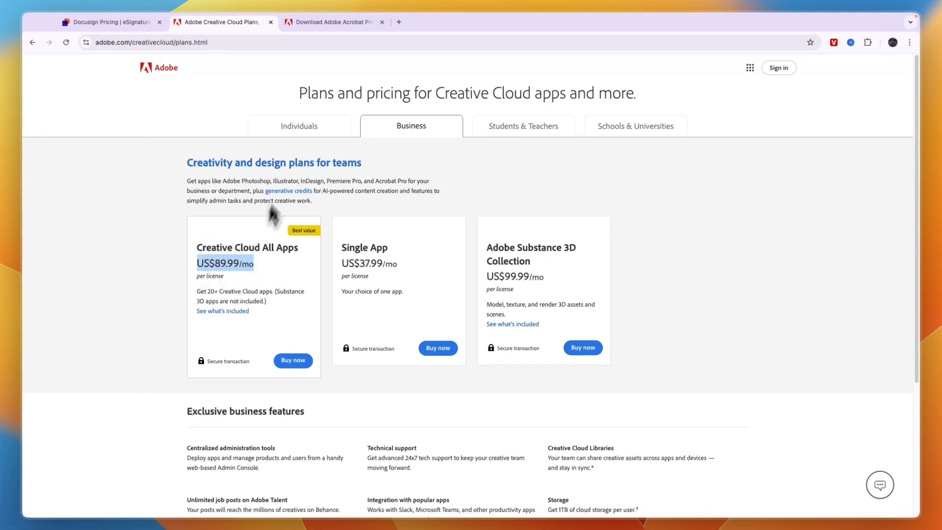
{"action": "left_click", "coordinate": [300, 125]}
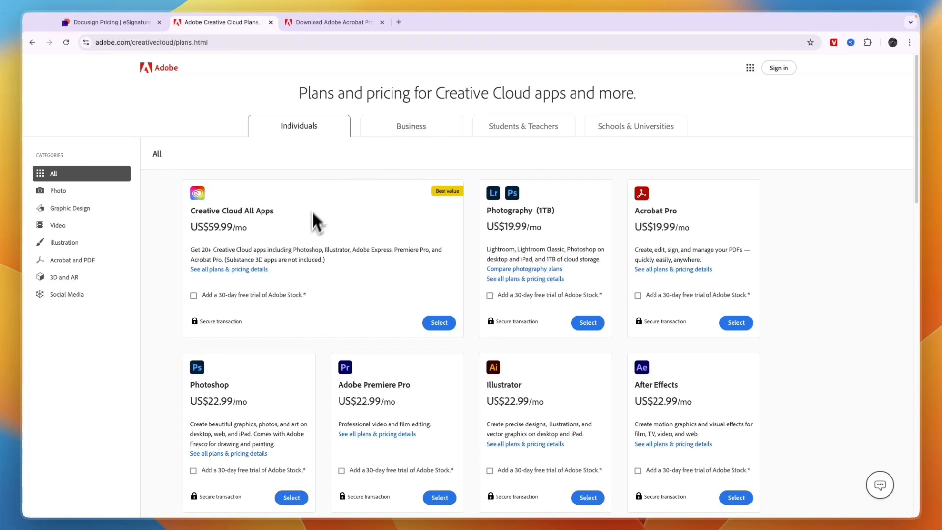
{"action": "mouse_move", "coordinate": [309, 244]}
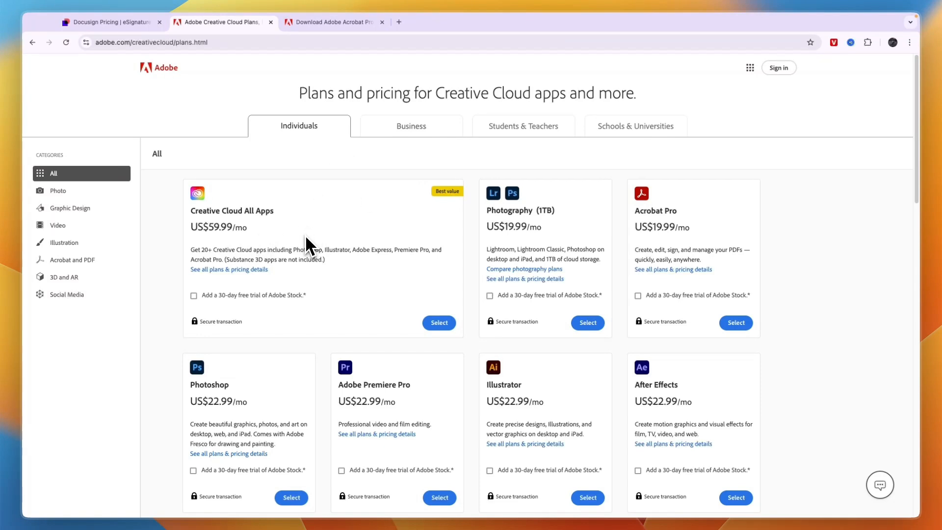
{"action": "mouse_move", "coordinate": [340, 400]}
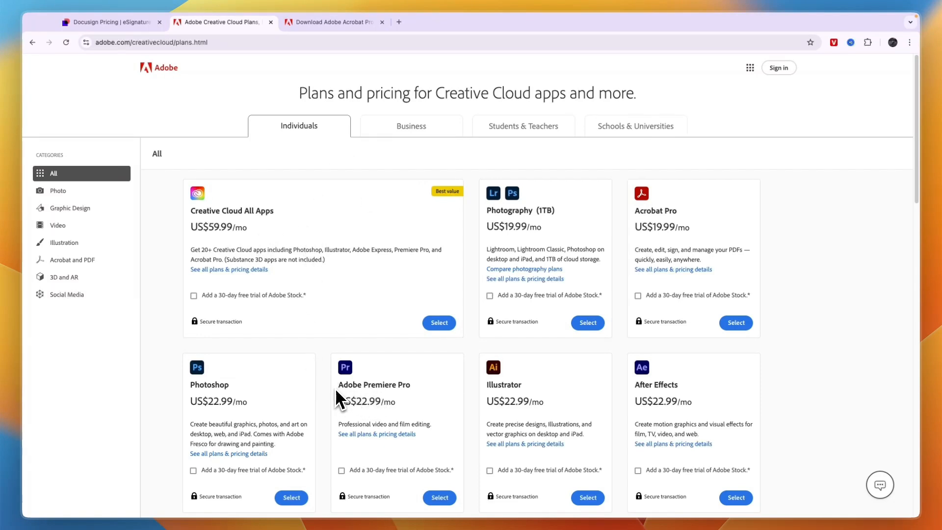
{"action": "mouse_move", "coordinate": [537, 419]}
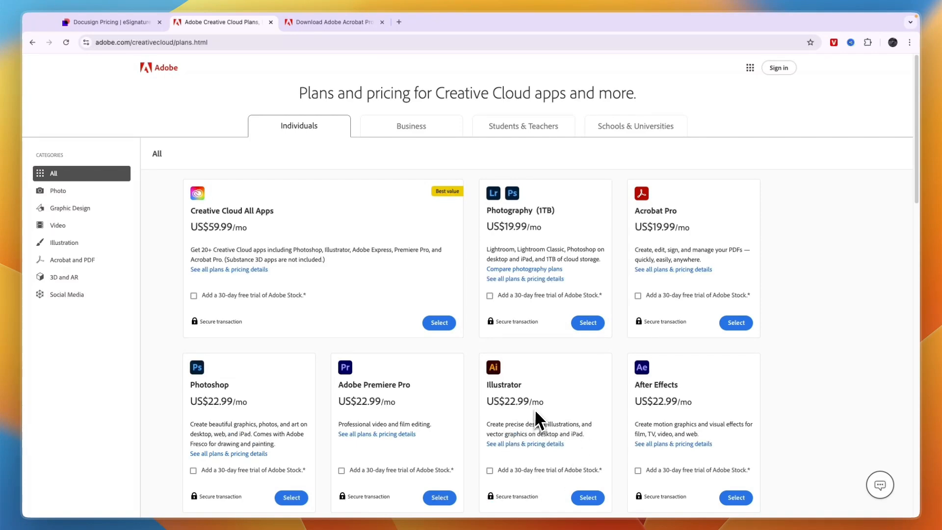
{"action": "mouse_move", "coordinate": [459, 394]}
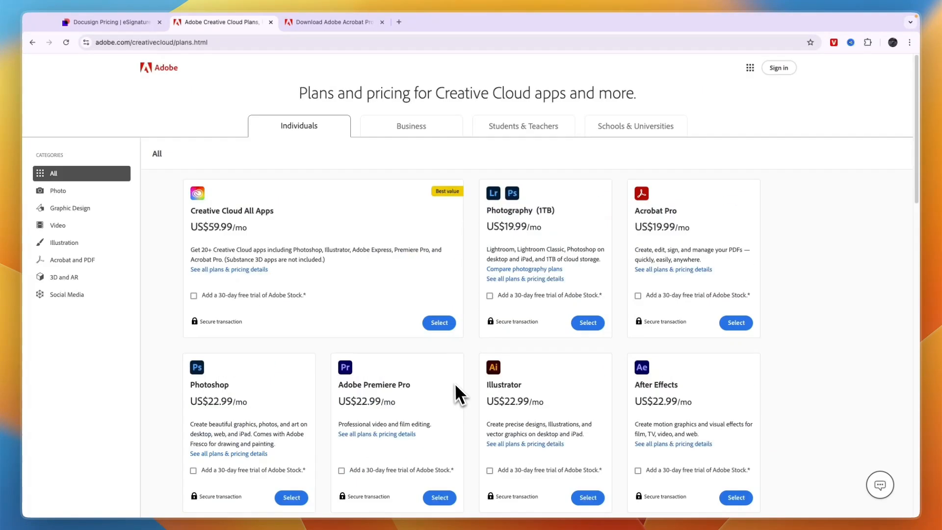
{"action": "mouse_move", "coordinate": [263, 227]}
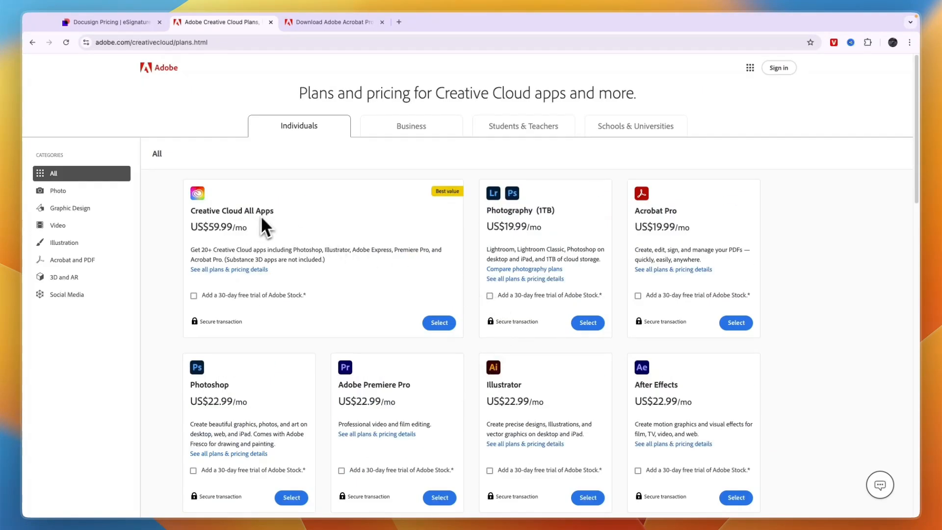
{"action": "left_click", "coordinate": [411, 125]}
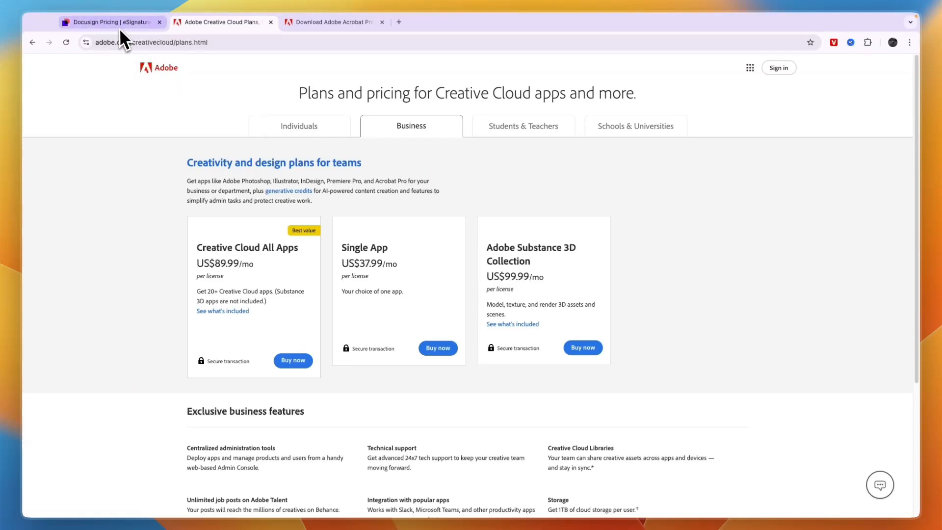
Check Docusign's $15/$45/$65 monthly plans against Adobe's business plans, ending on Docusign.
{"action": "left_click", "coordinate": [110, 22]}
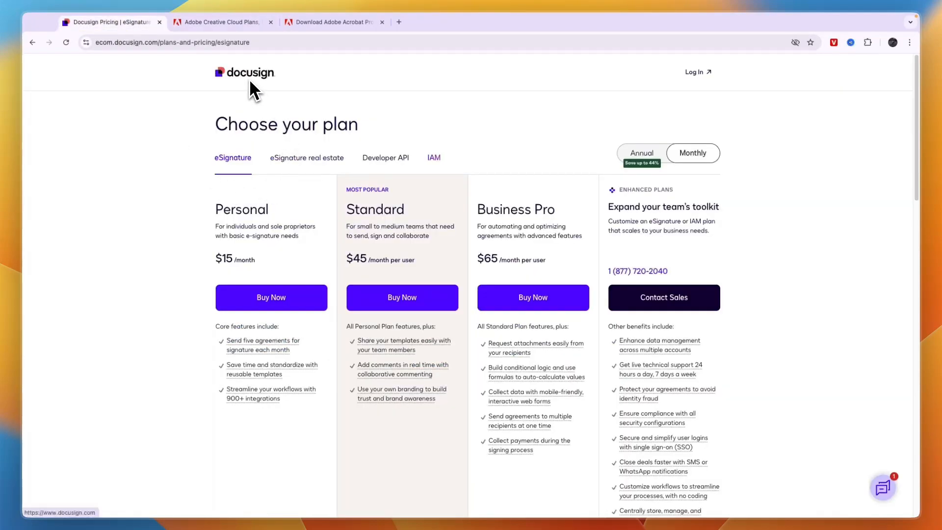
{"action": "left_click", "coordinate": [221, 22]}
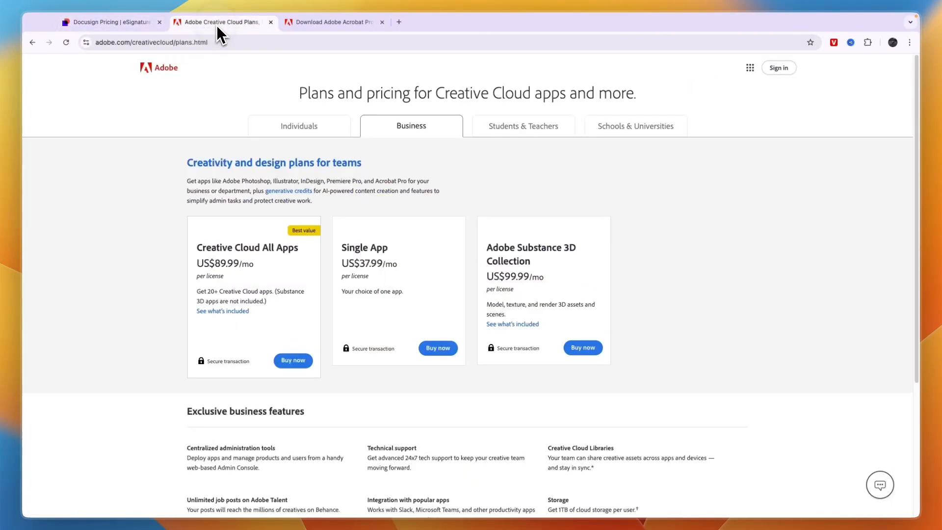
{"action": "left_click", "coordinate": [107, 22]}
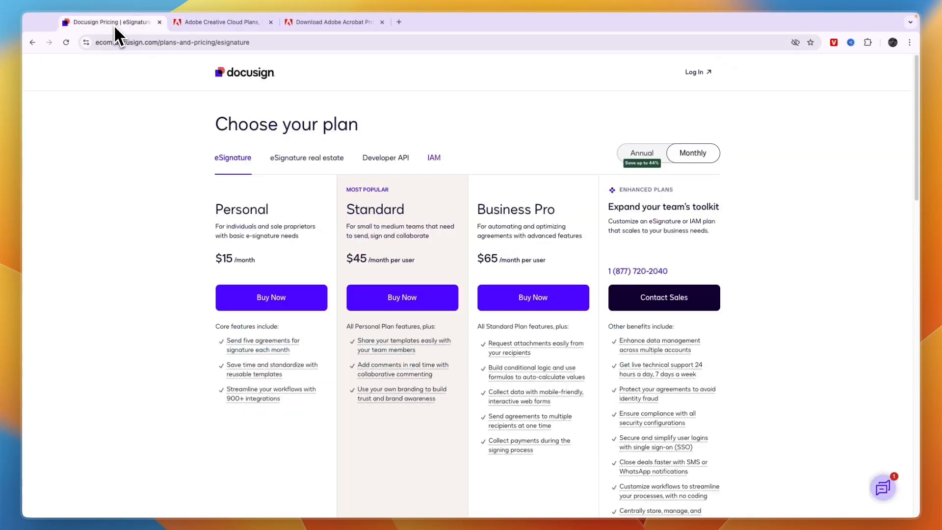
{"action": "mouse_move", "coordinate": [719, 129]}
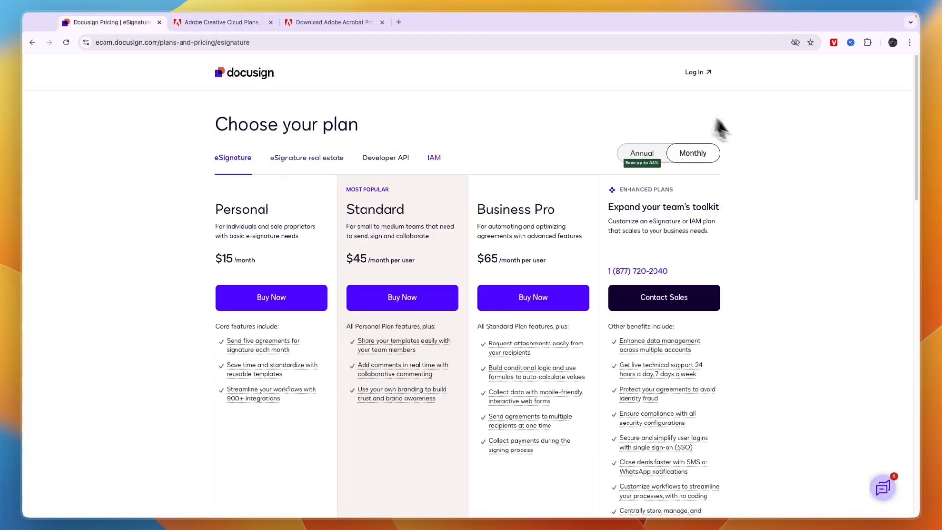
Browse Docusign's home page Products list, then return to Adobe's business plans (All Apps US$89.99/mo).
{"action": "left_click", "coordinate": [244, 72]}
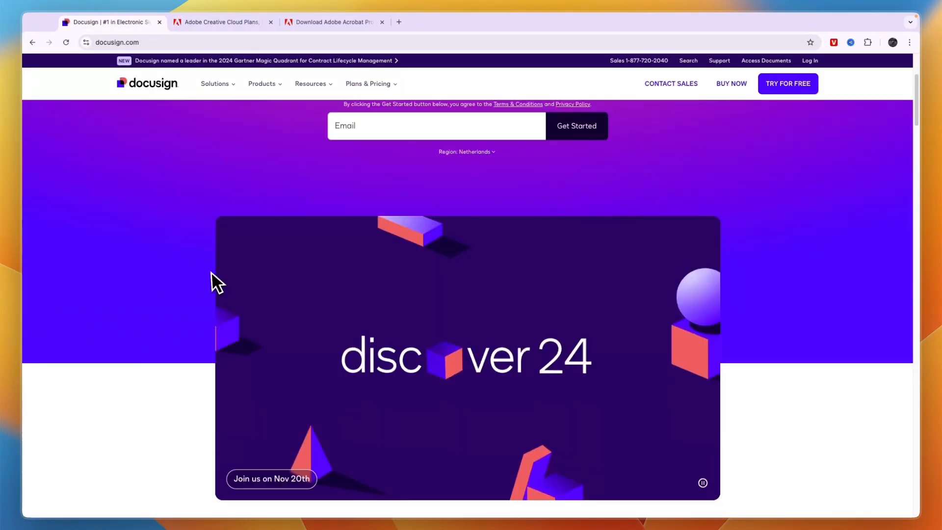
{"action": "left_click", "coordinate": [261, 83]}
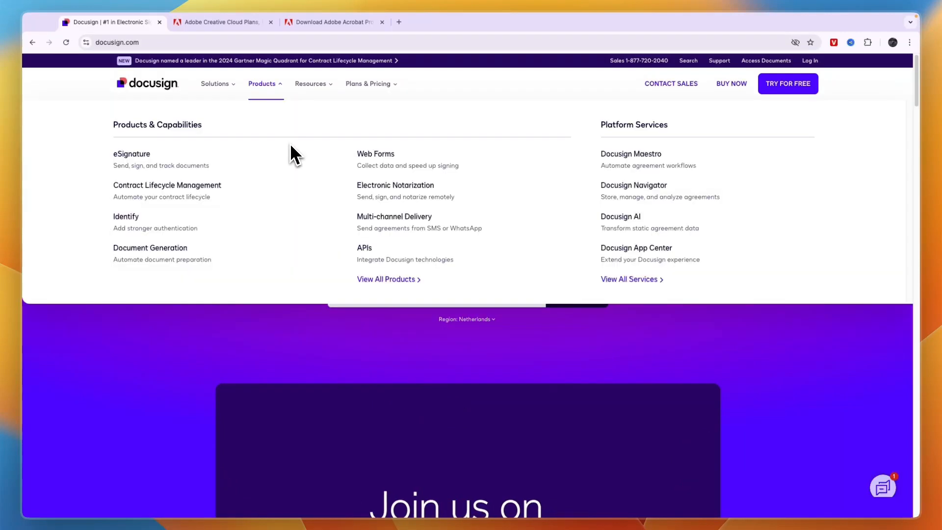
{"action": "mouse_move", "coordinate": [267, 186]}
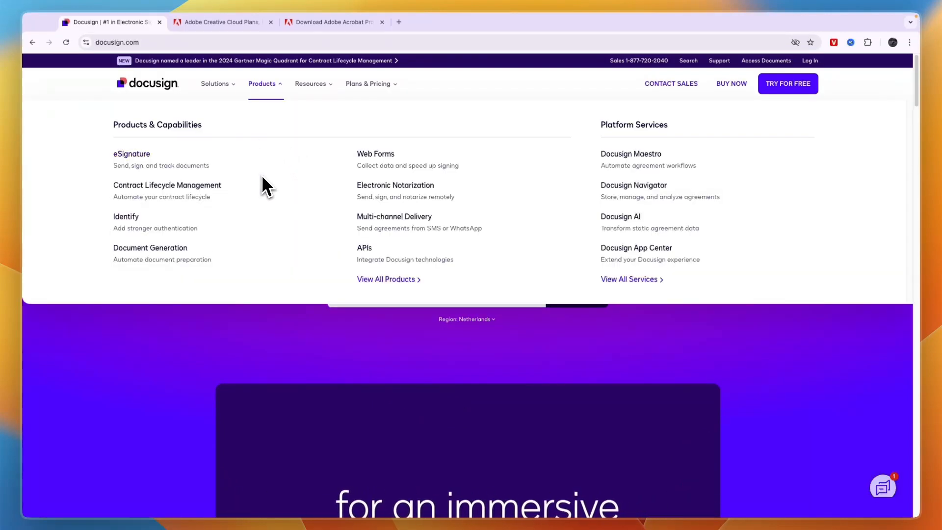
{"action": "mouse_move", "coordinate": [396, 176]}
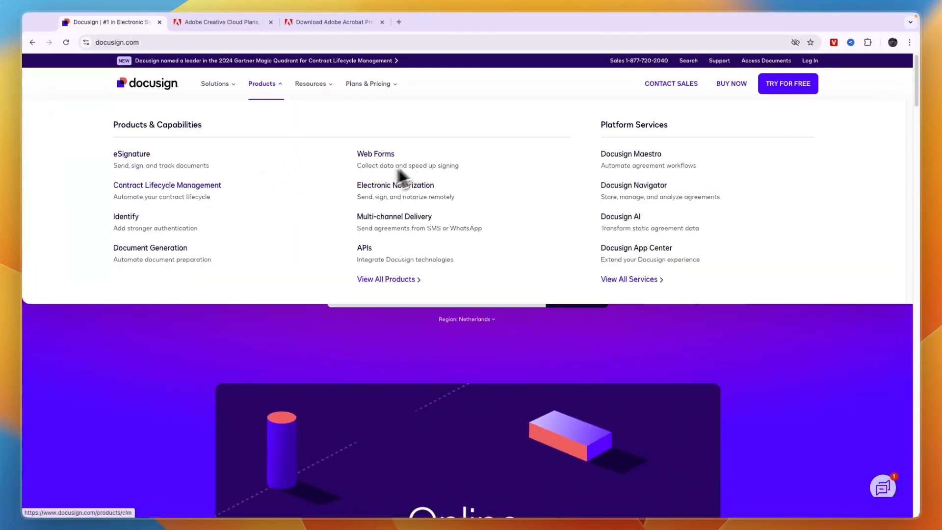
{"action": "mouse_move", "coordinate": [295, 270]}
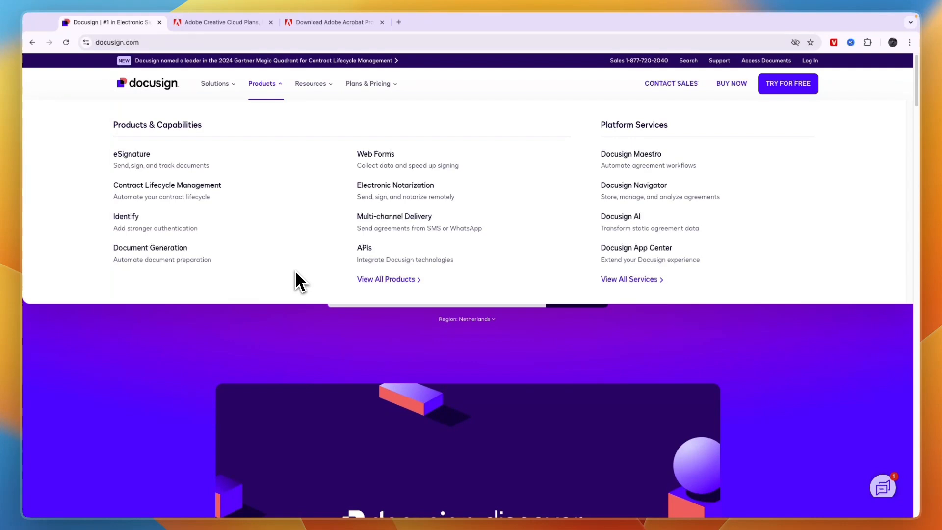
{"action": "left_click", "coordinate": [222, 22]}
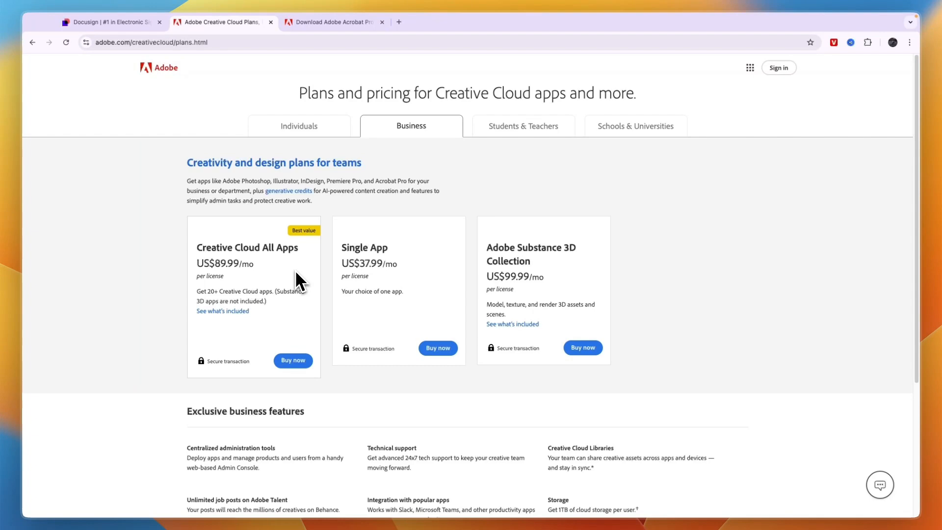